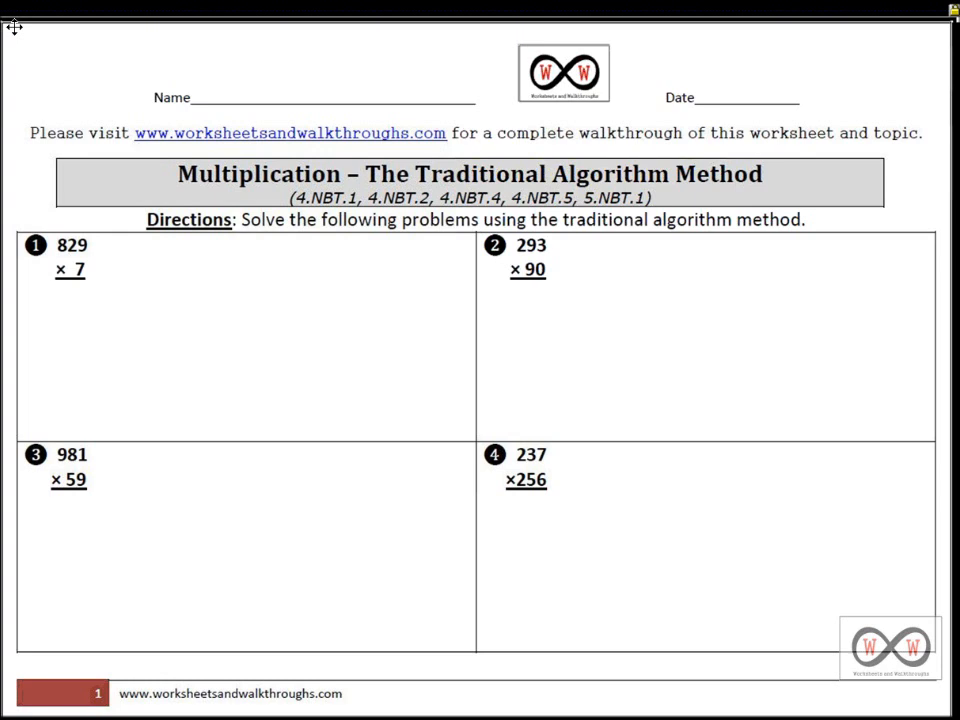
{"action": "mouse_move", "coordinate": [168, 178]}
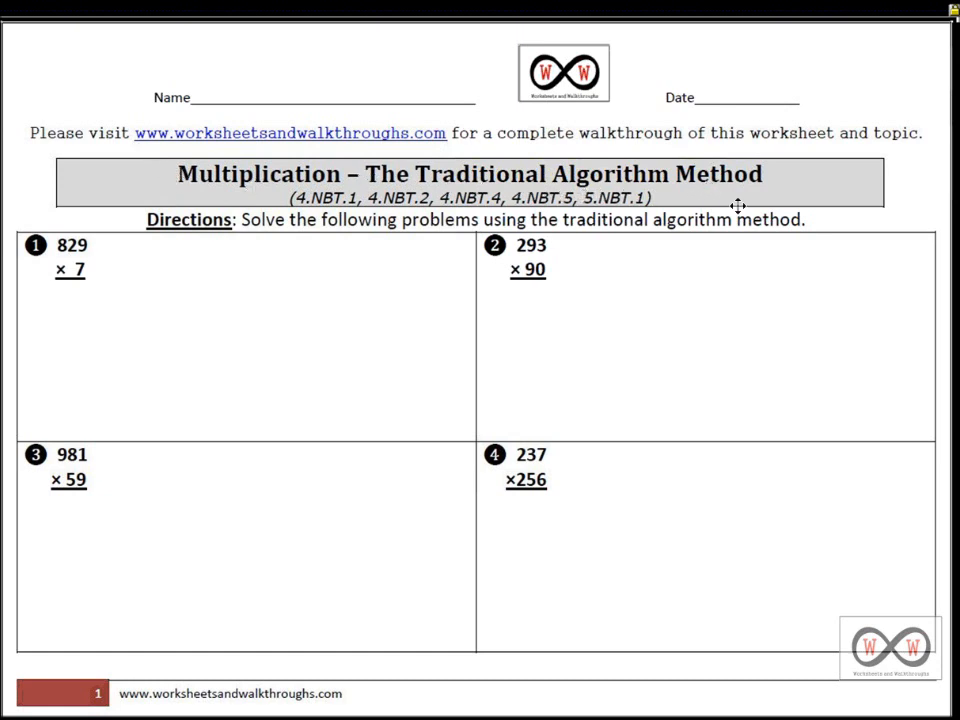
{"action": "mouse_move", "coordinate": [170, 248]}
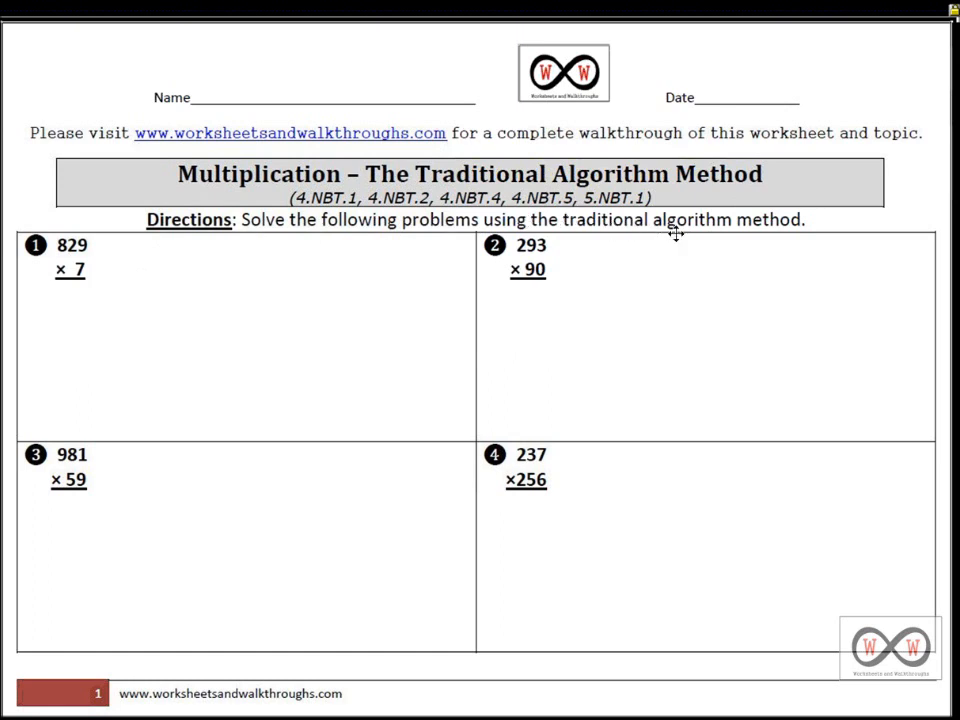
{"action": "mouse_move", "coordinate": [58, 166]}
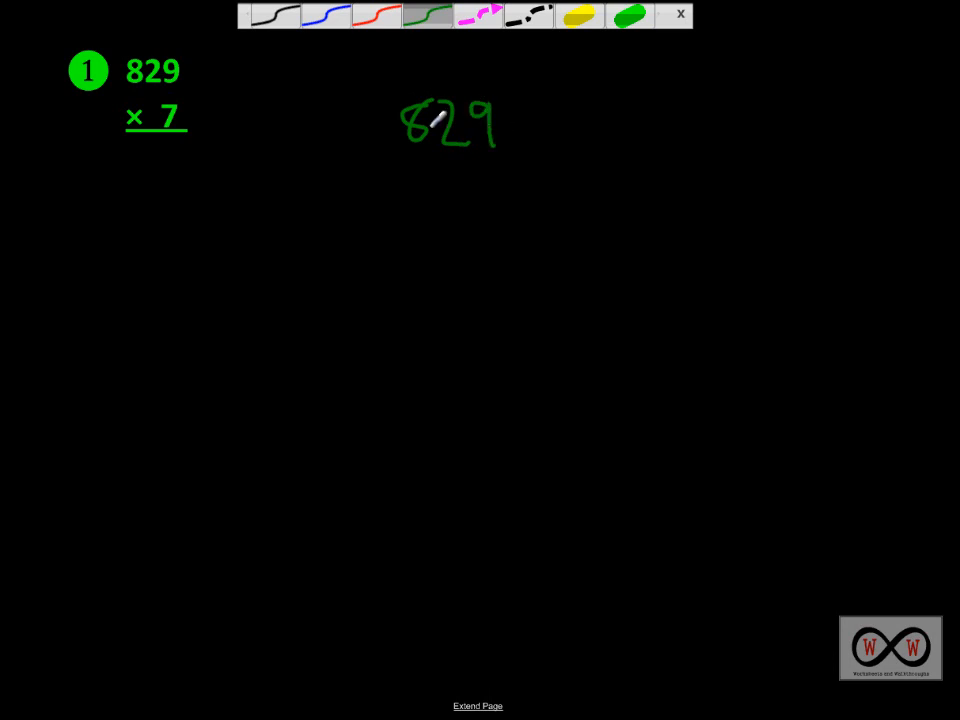
- Write 829 × 7 in green with the multiplication line drawn beneath it
{"action": "left_click_drag", "start_coordinate": [380, 184], "coordinate": [516, 184]}
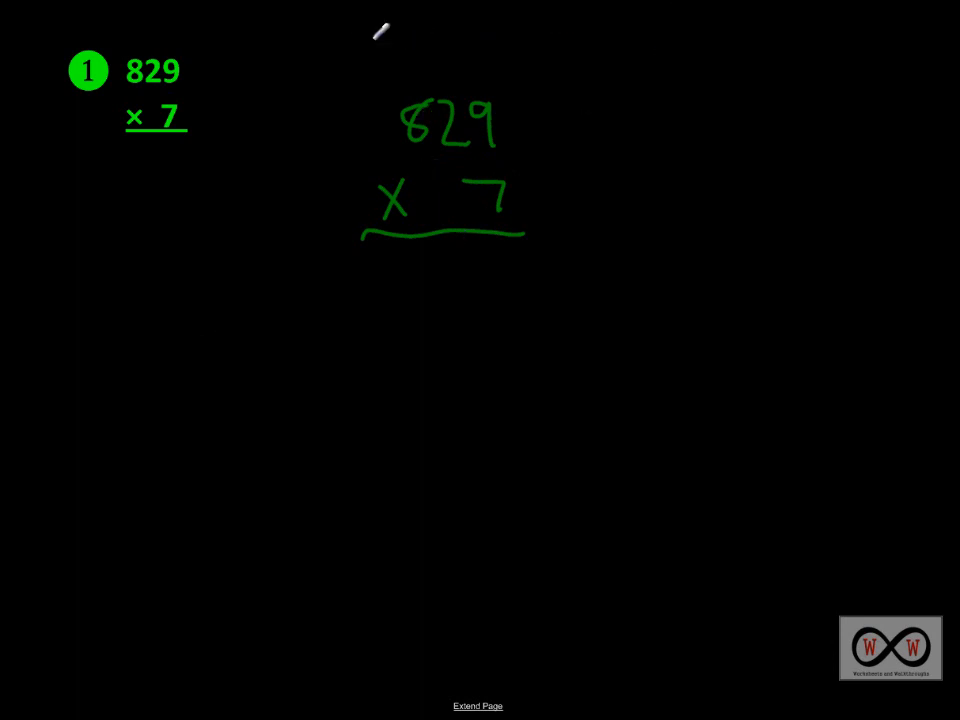
{"action": "mouse_move", "coordinate": [310, 198]}
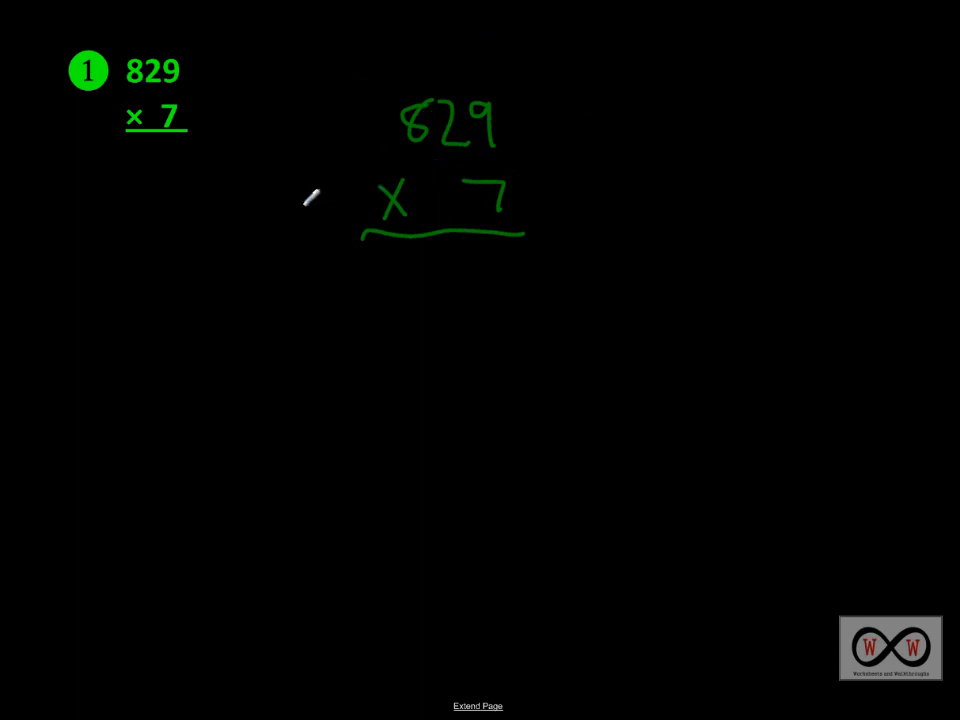
{"action": "mouse_move", "coordinate": [302, 262]}
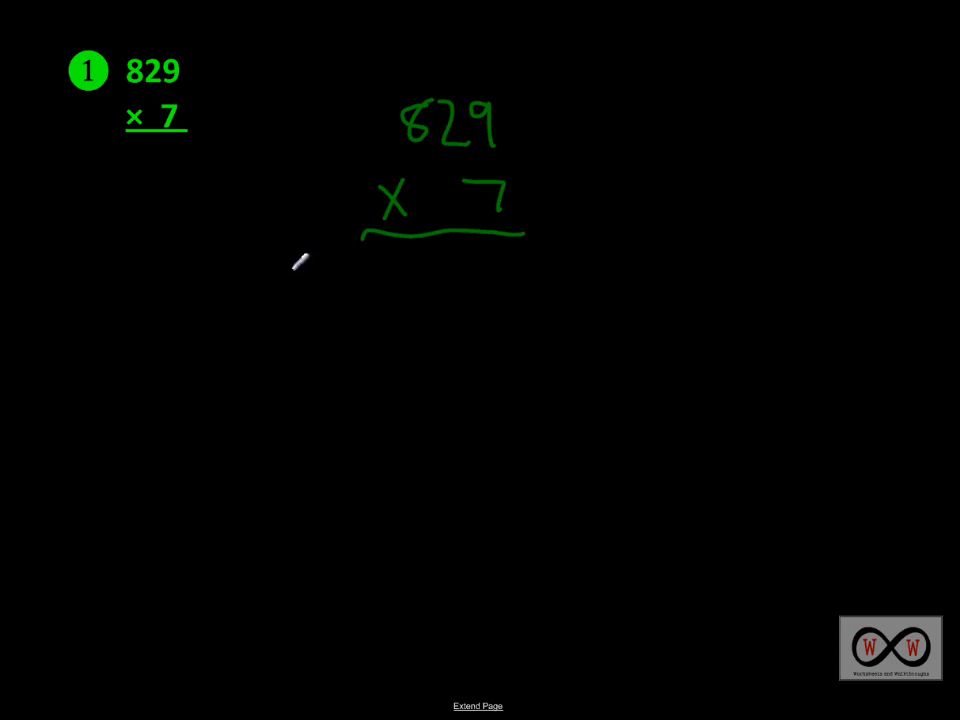
{"action": "mouse_move", "coordinate": [304, 272]}
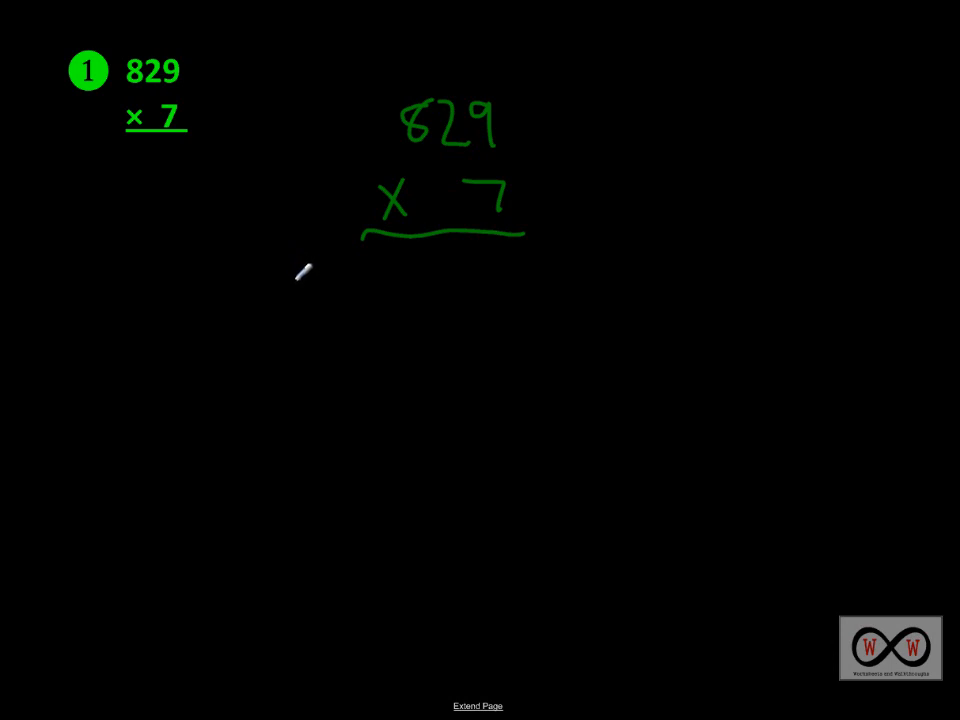
{"action": "mouse_move", "coordinate": [304, 270]}
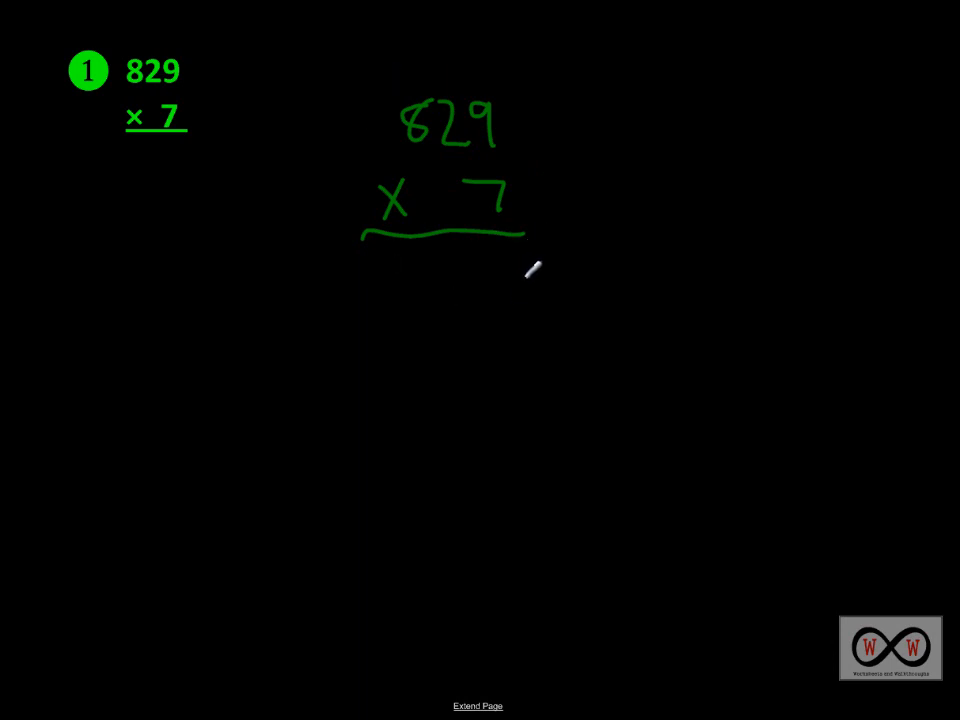
{"action": "mouse_move", "coordinate": [532, 284]}
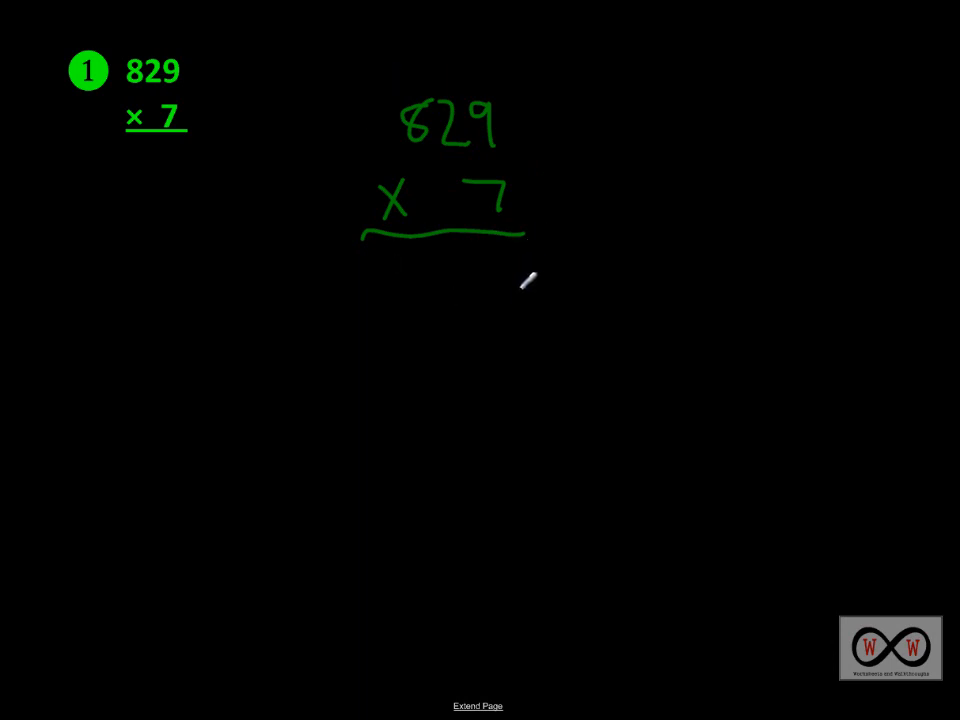
{"action": "mouse_move", "coordinate": [512, 260]}
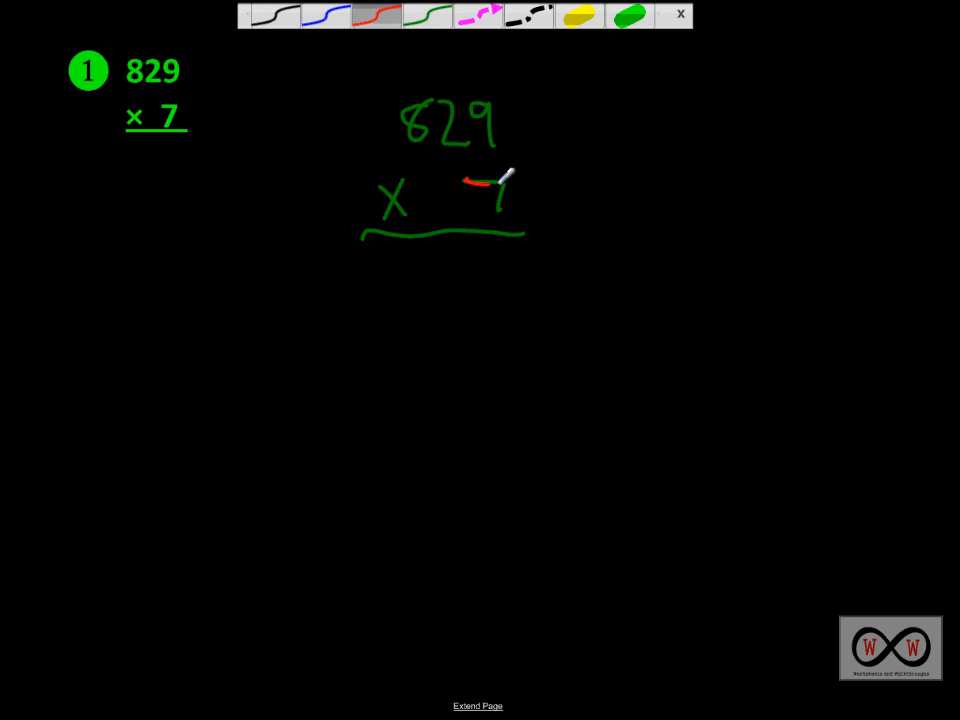
- Retrace the 7 in red and write the first product digits 0 and 3 with the carried 6
{"action": "left_click_drag", "start_coordinate": [490, 180], "coordinate": [490, 216]}
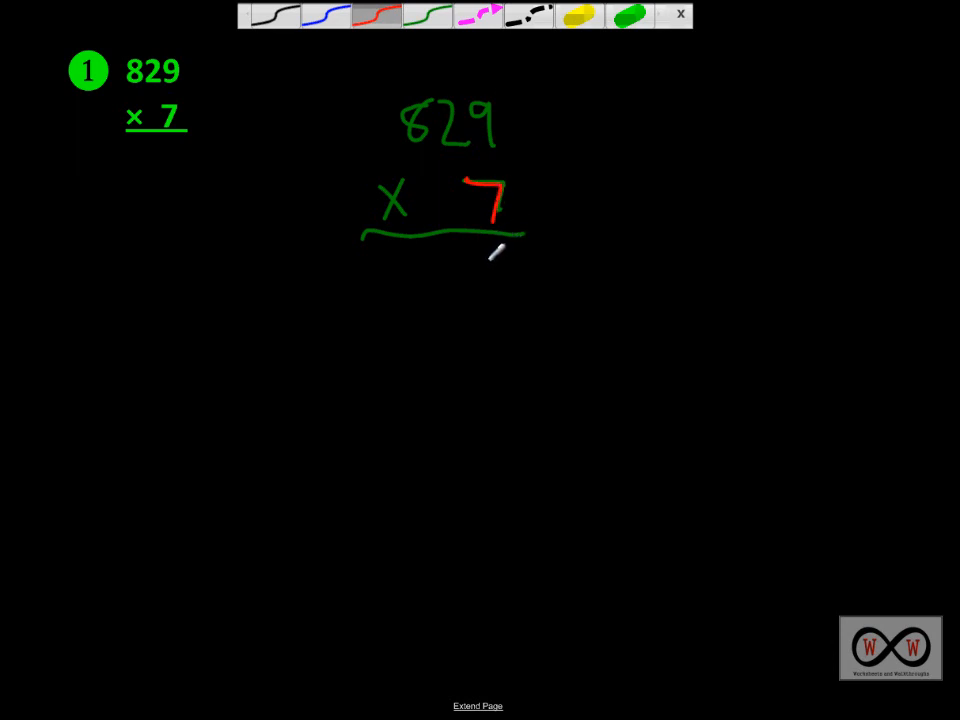
{"action": "left_click_drag", "start_coordinate": [490, 260], "coordinate": [500, 280]}
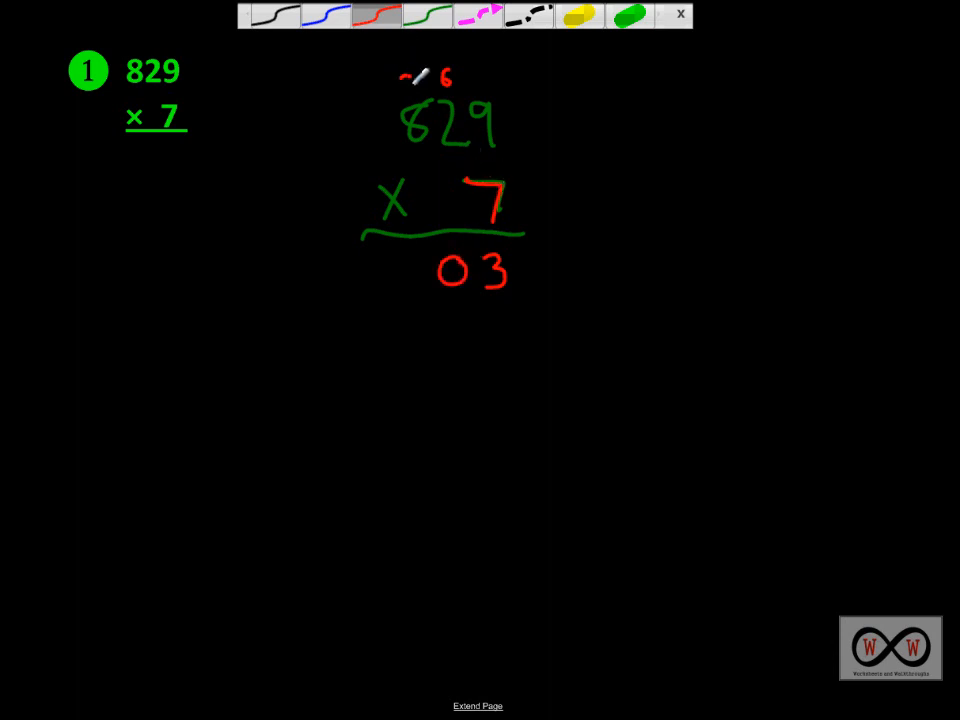
- Write the carried 2 and complete the product as 5,803 with the comma
{"action": "type", "text": "2"}
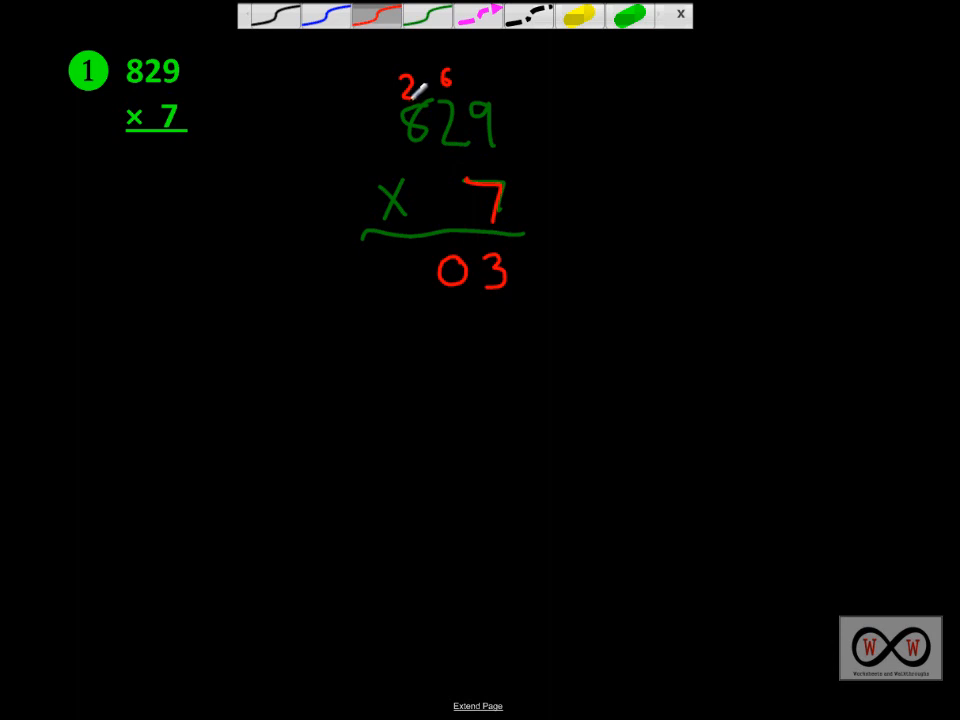
{"action": "mouse_move", "coordinate": [418, 262]}
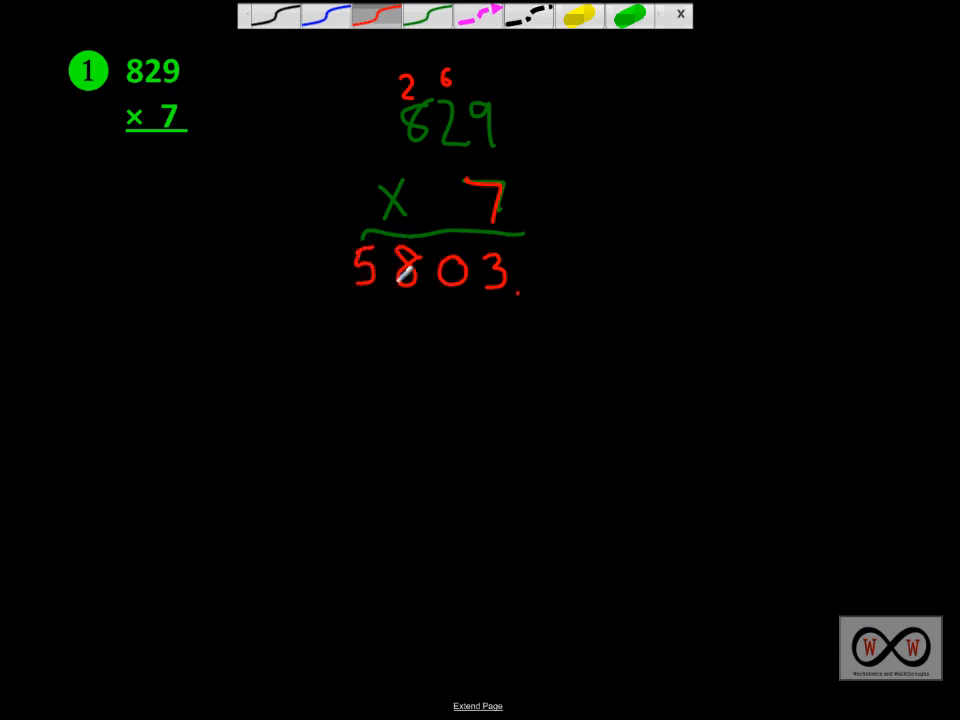
{"action": "left_click_drag", "start_coordinate": [384, 290], "coordinate": [384, 310]}
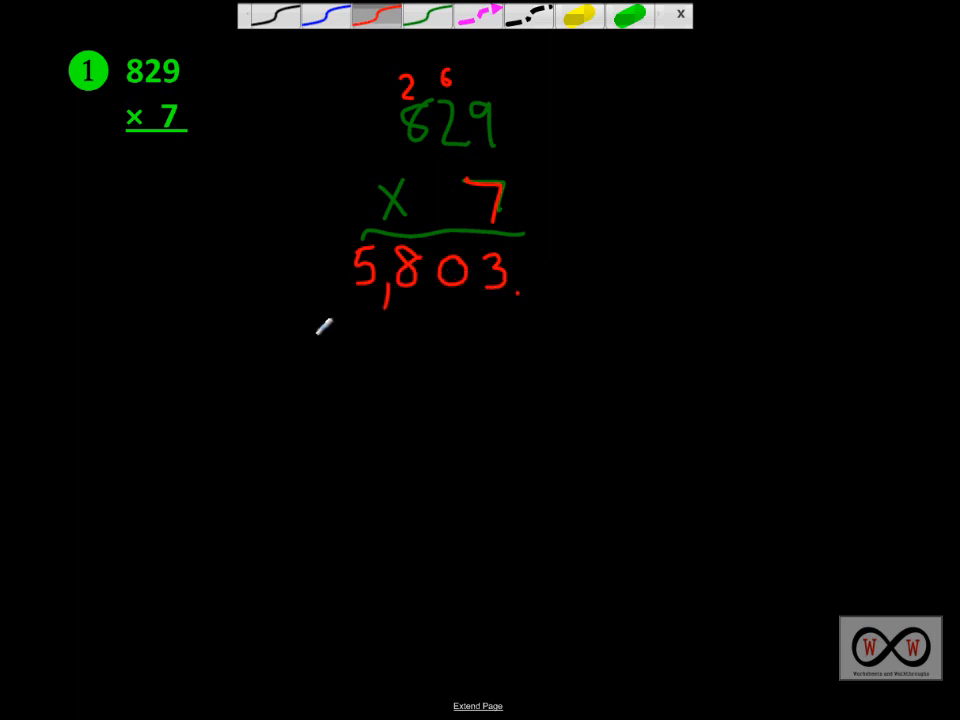
{"action": "mouse_move", "coordinate": [344, 338]}
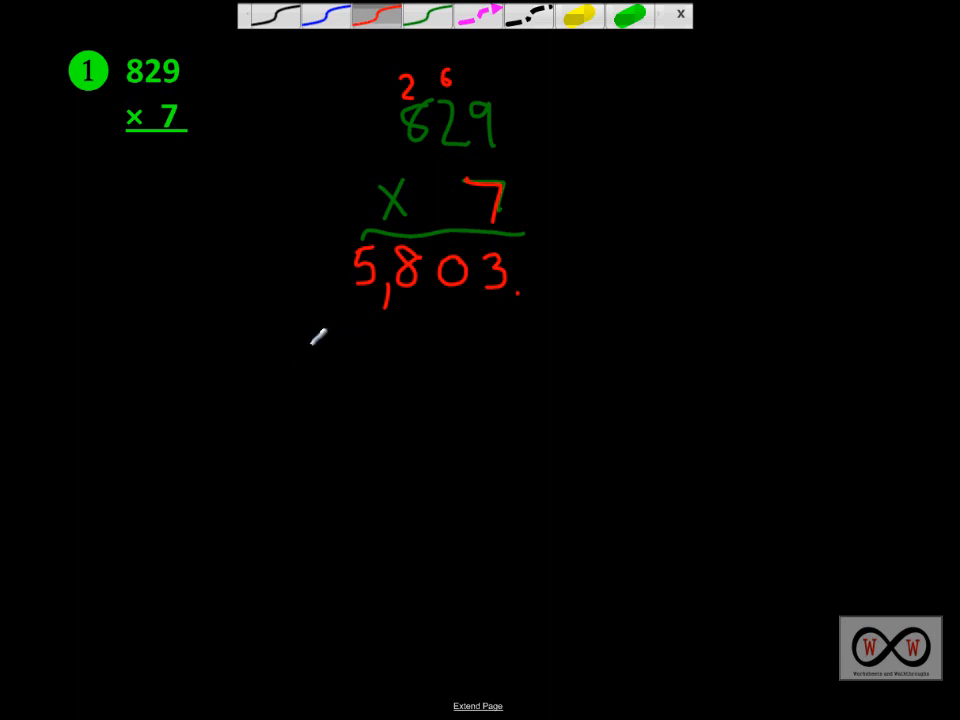
{"action": "mouse_move", "coordinate": [338, 324]}
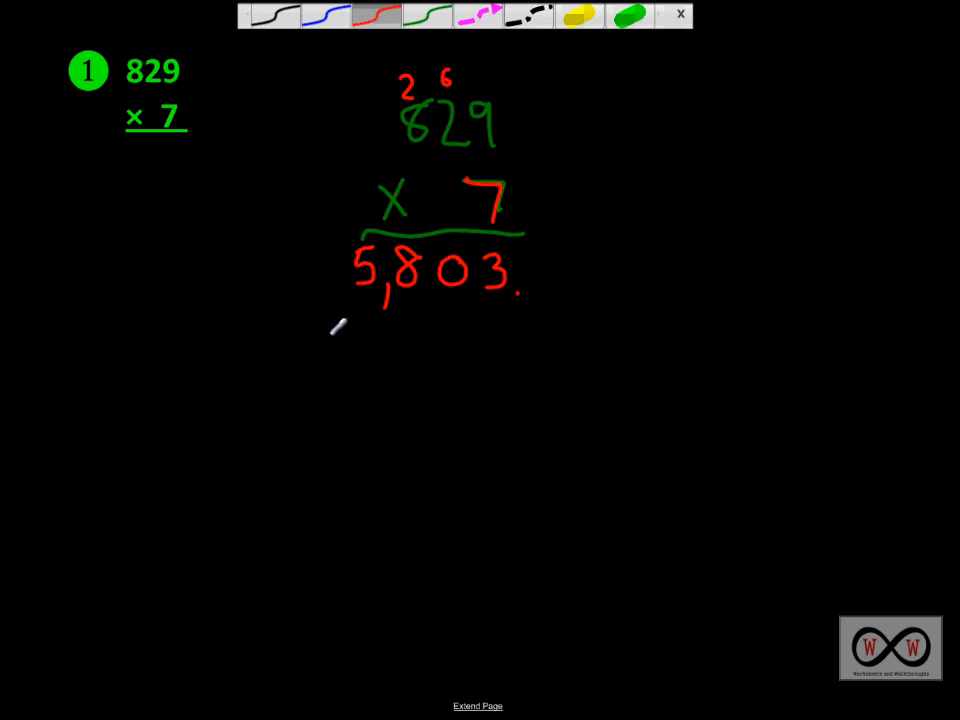
{"action": "mouse_move", "coordinate": [336, 320]}
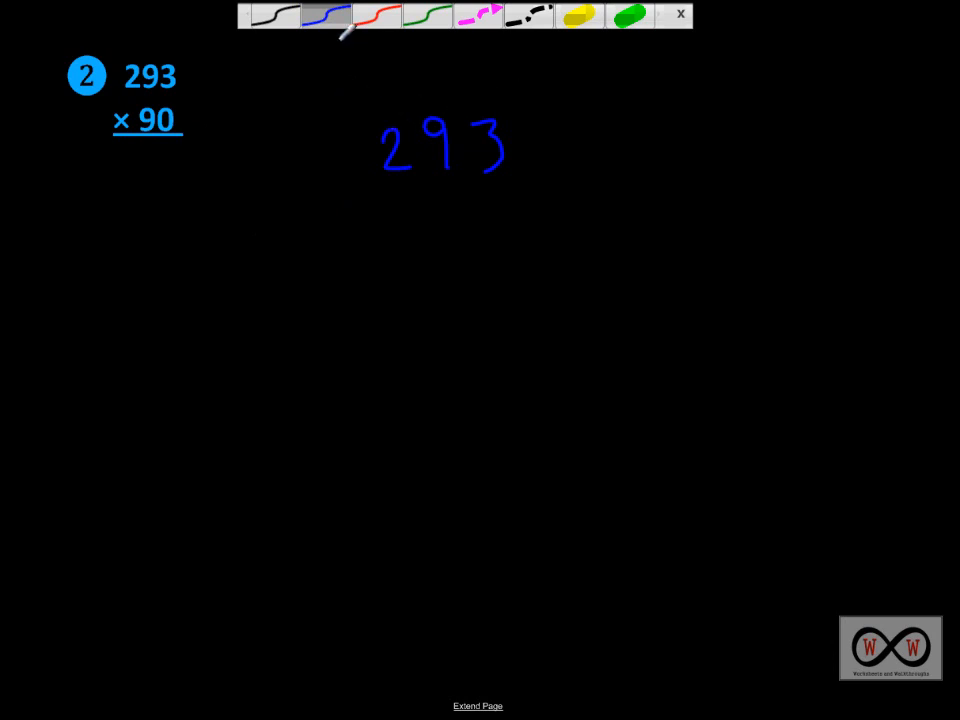
{"action": "mouse_move", "coordinate": [410, 198]}
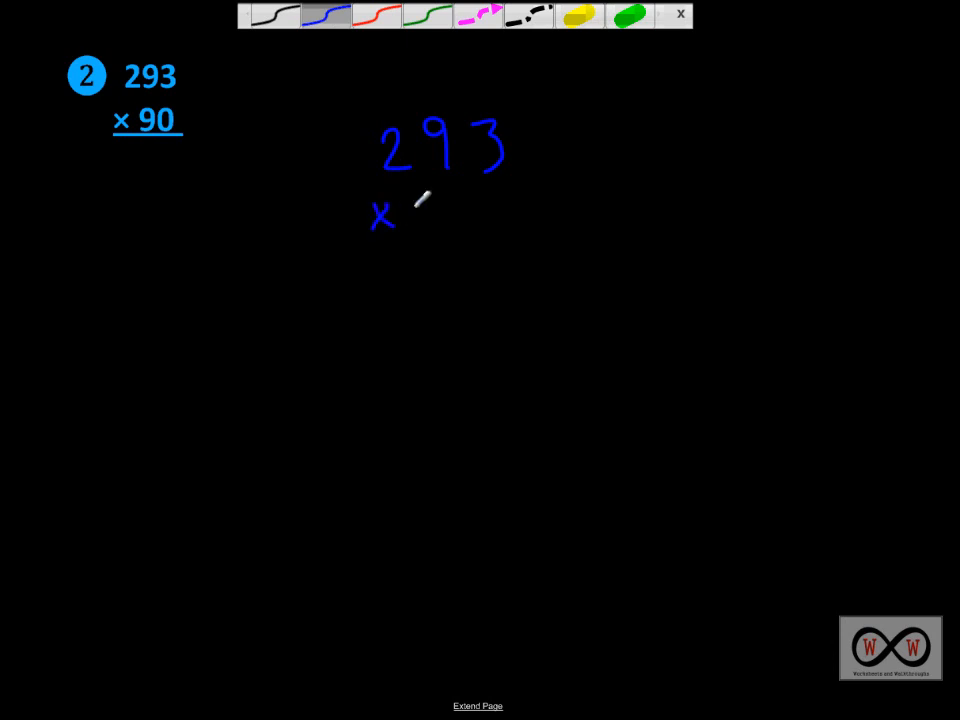
- Write 293 × 90 in blue with the answer line beneath it
{"action": "left_click_drag", "start_coordinate": [444, 200], "coordinate": [456, 216]}
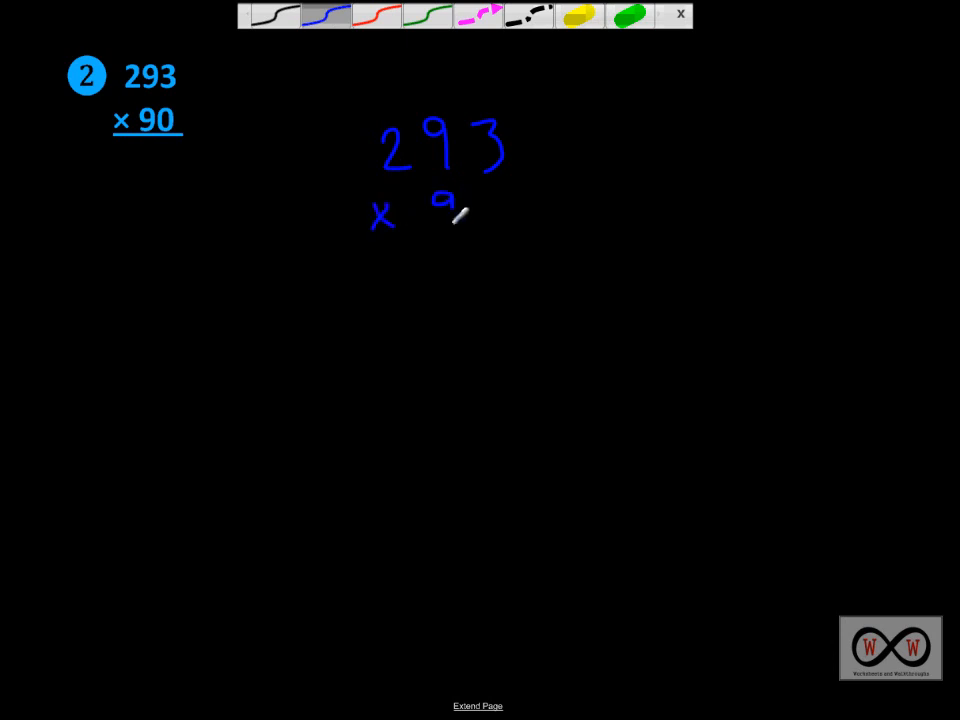
{"action": "left_click_drag", "start_coordinate": [440, 210], "coordinate": [504, 216]}
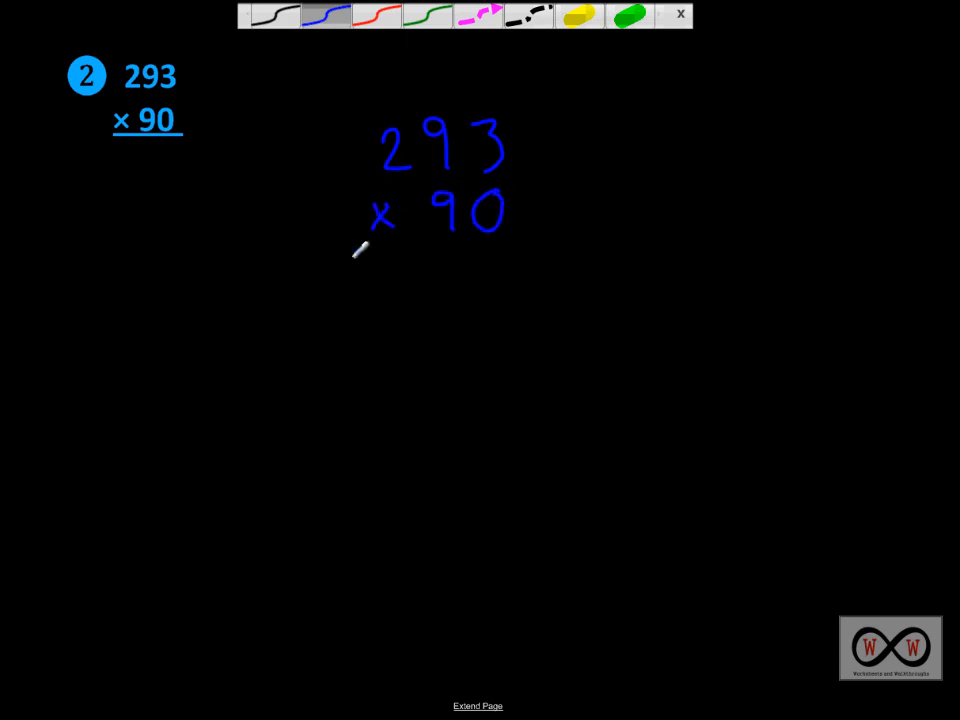
{"action": "left_click_drag", "start_coordinate": [336, 248], "coordinate": [528, 244]}
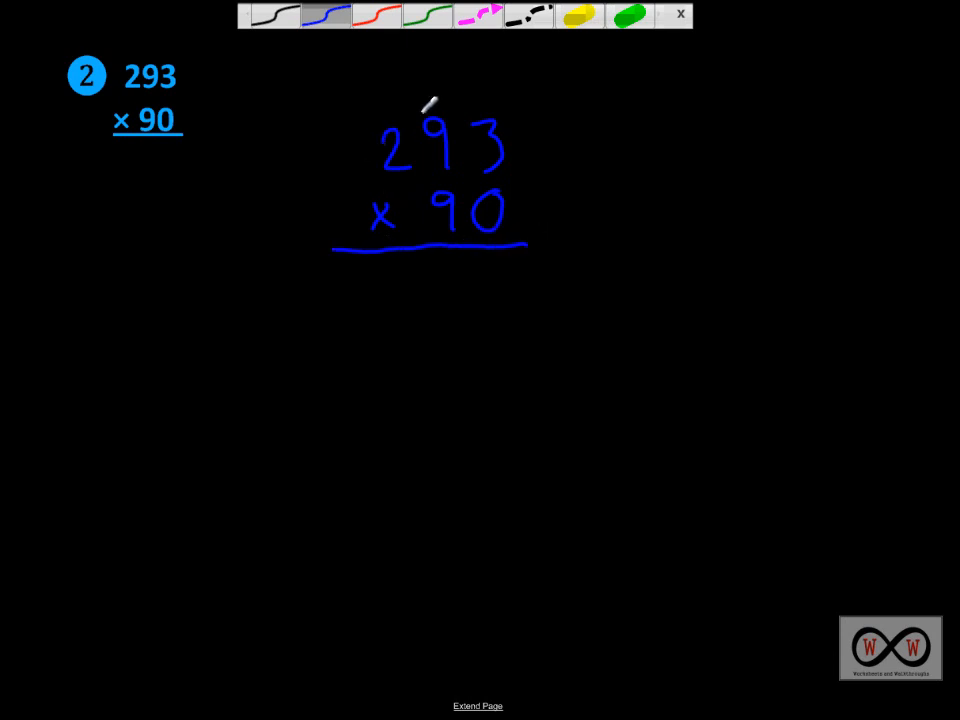
{"action": "mouse_move", "coordinate": [368, 232]}
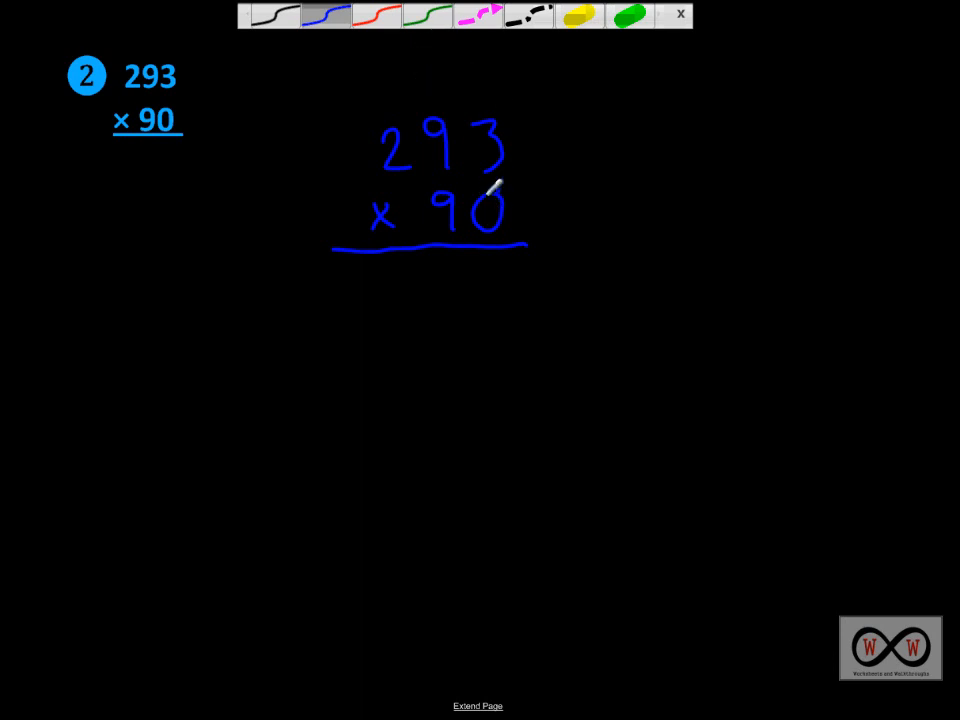
{"action": "mouse_move", "coordinate": [498, 144]}
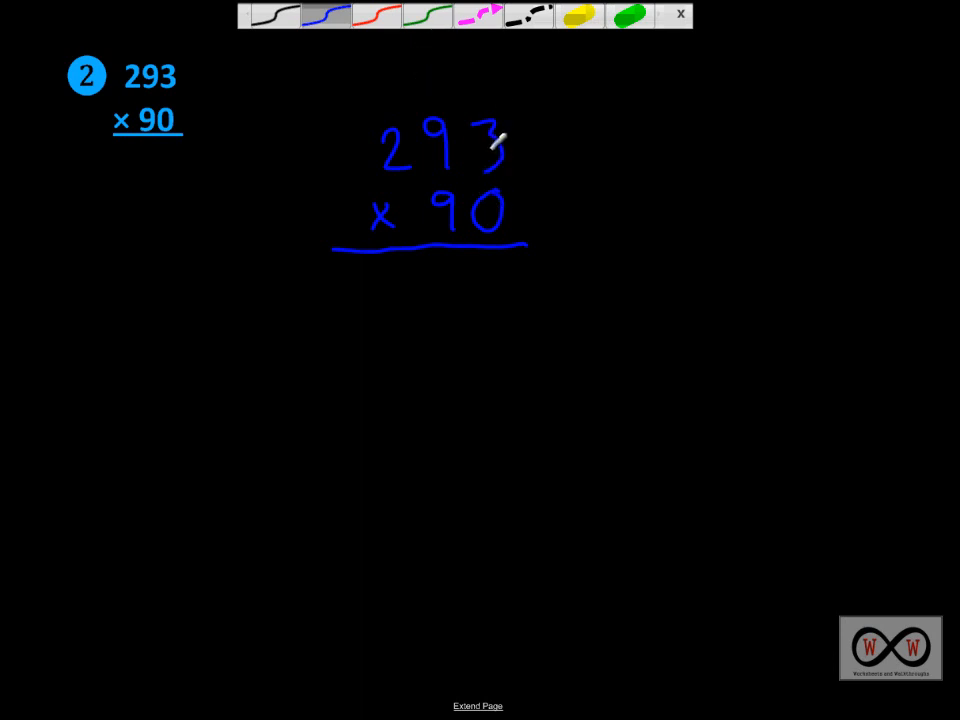
{"action": "mouse_move", "coordinate": [436, 180]}
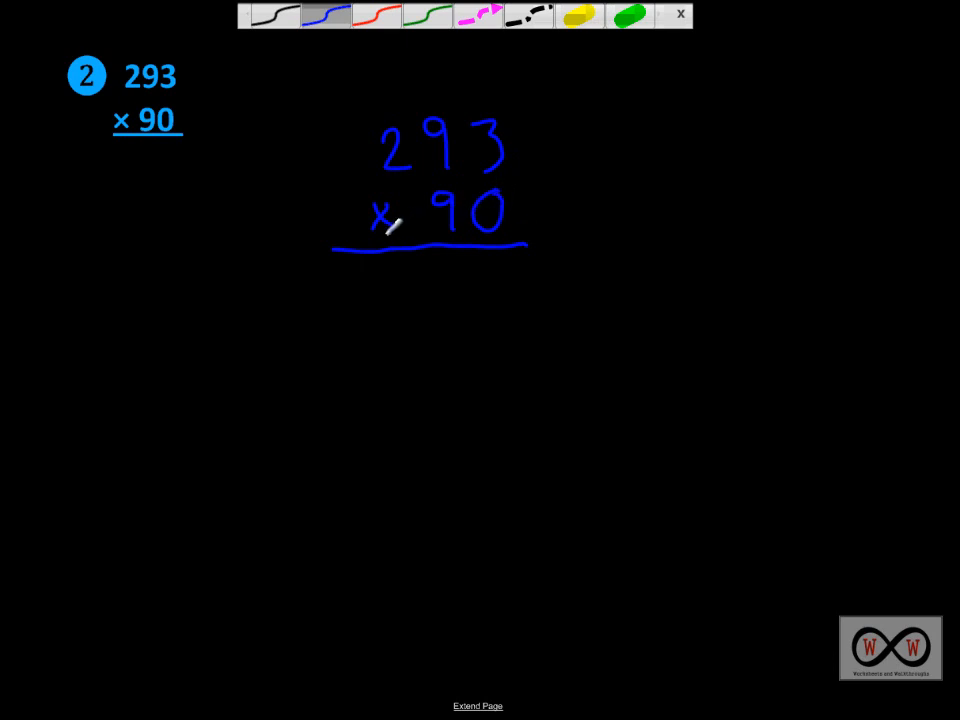
{"action": "mouse_move", "coordinate": [496, 198]}
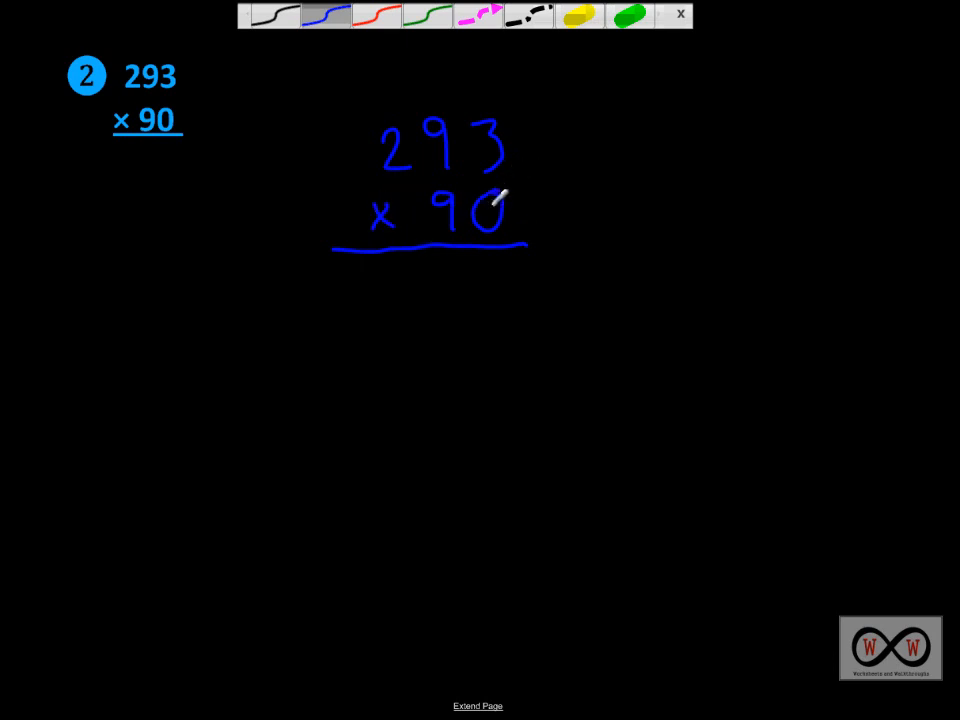
{"action": "mouse_move", "coordinate": [500, 152]}
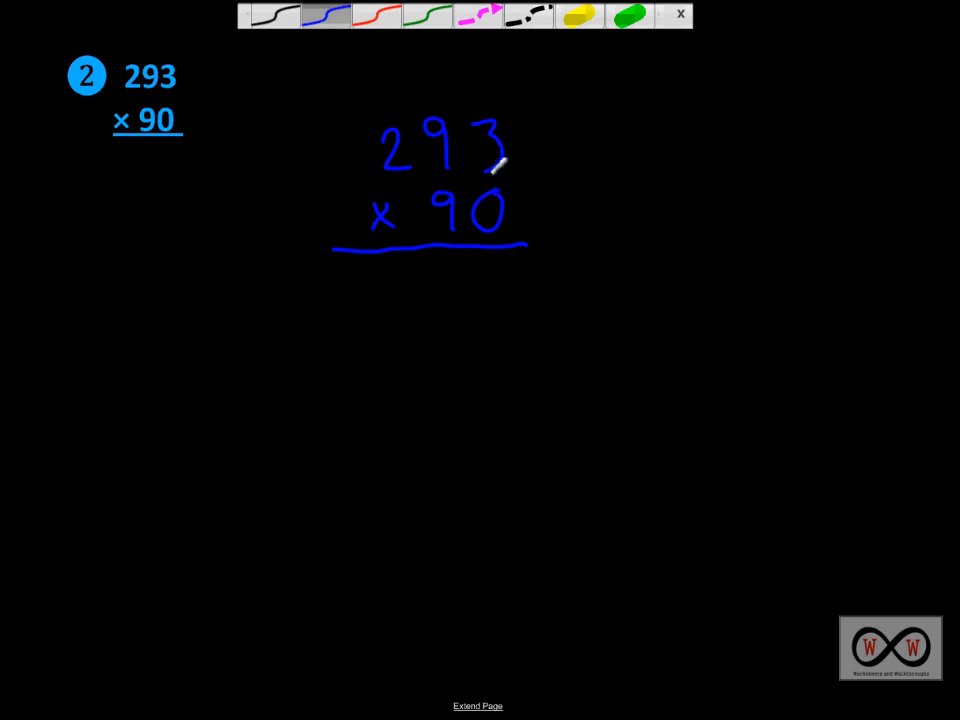
{"action": "mouse_move", "coordinate": [532, 194]}
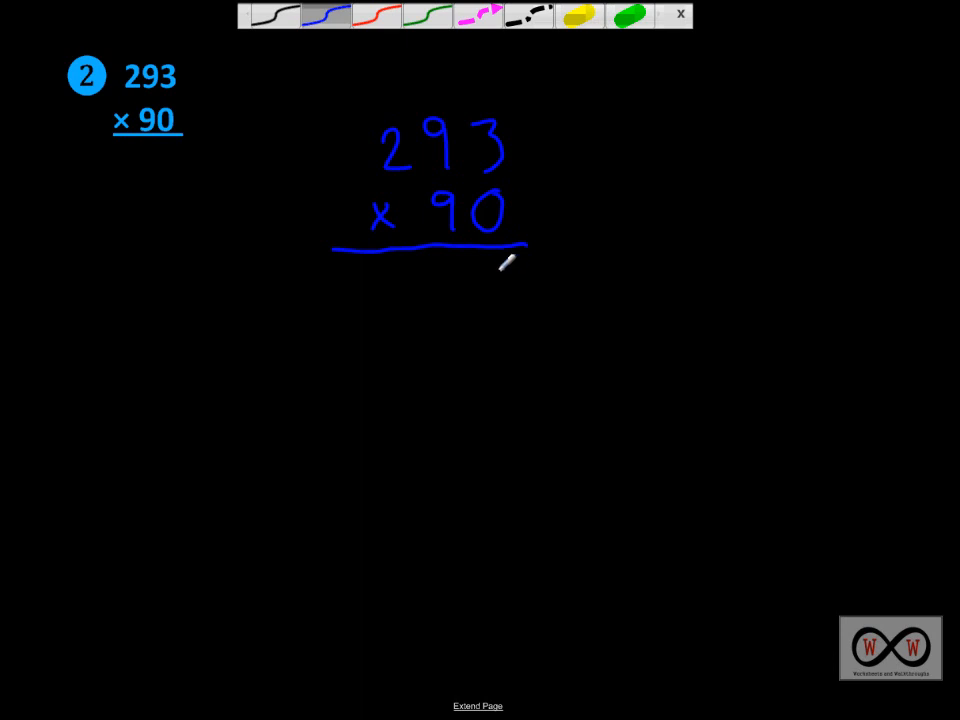
- Write 000 as the first partial product row
{"action": "left_click_drag", "start_coordinate": [480, 264], "coordinate": [500, 300]}
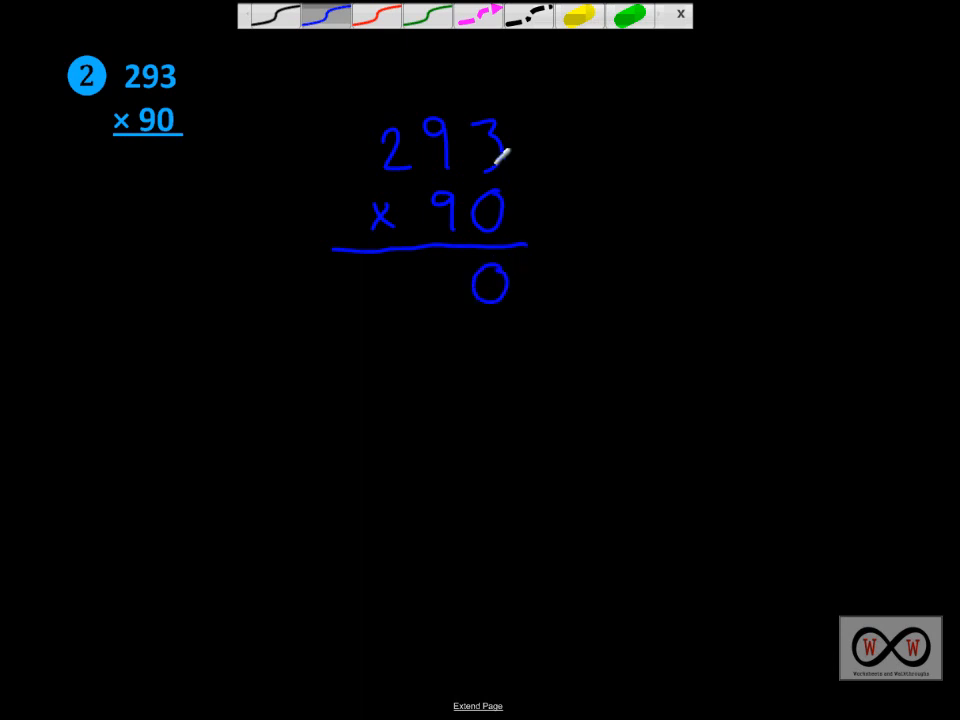
{"action": "mouse_move", "coordinate": [460, 240]}
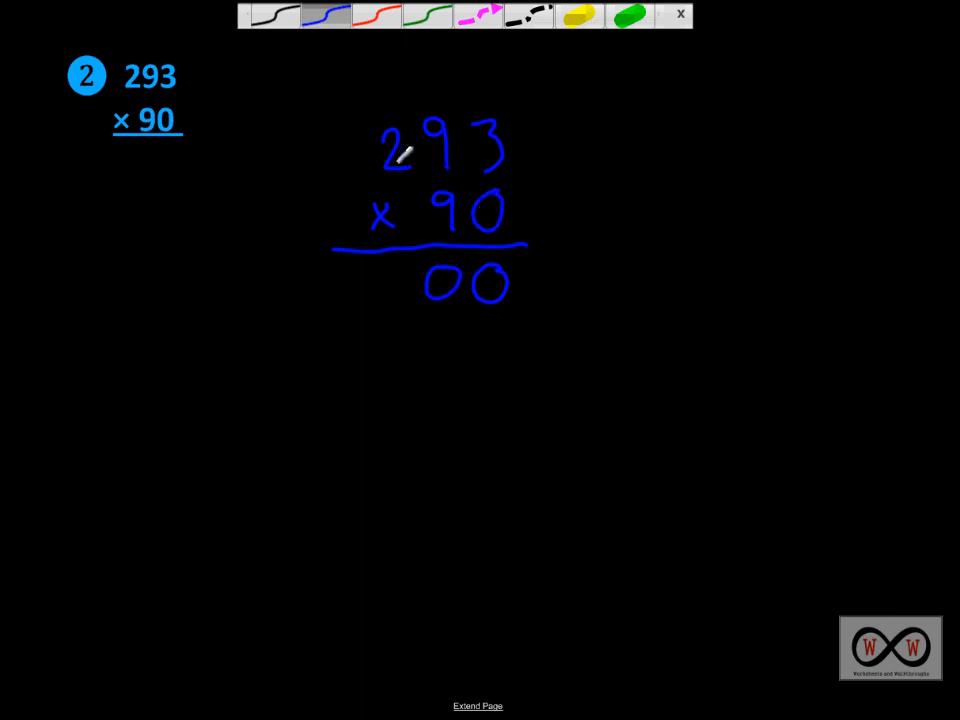
{"action": "mouse_move", "coordinate": [408, 272]}
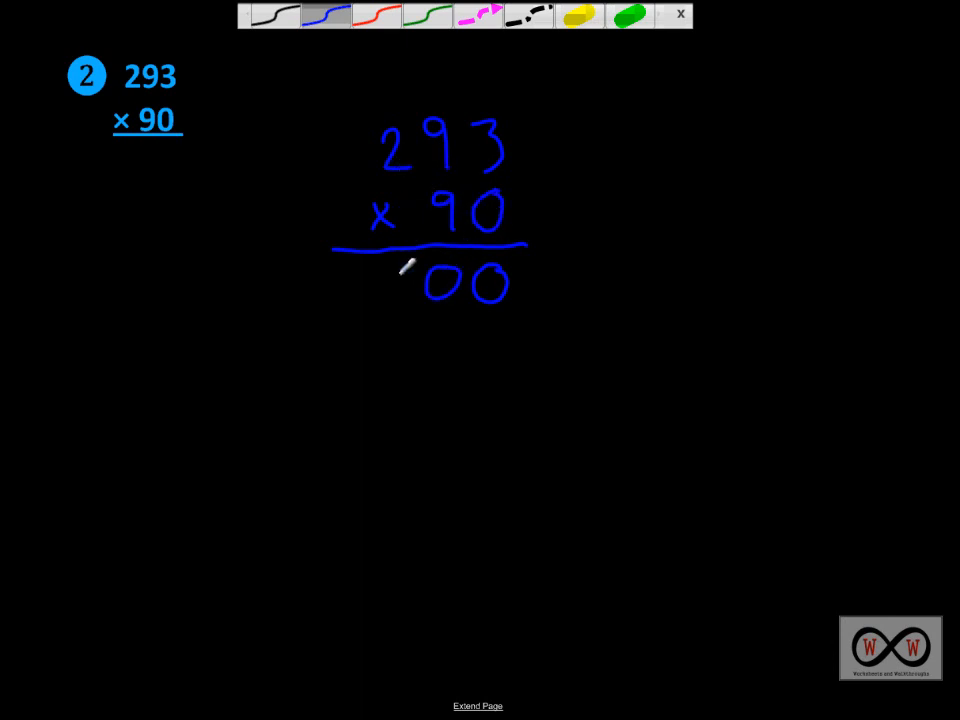
{"action": "mouse_move", "coordinate": [384, 272]}
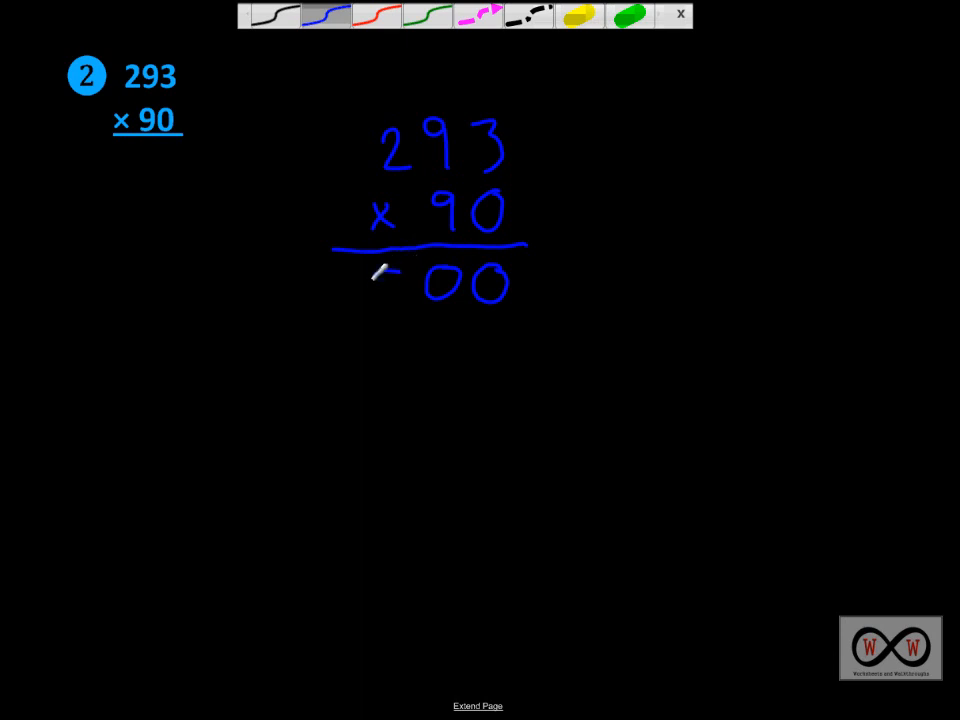
{"action": "left_click_drag", "start_coordinate": [400, 300], "coordinate": [376, 270]}
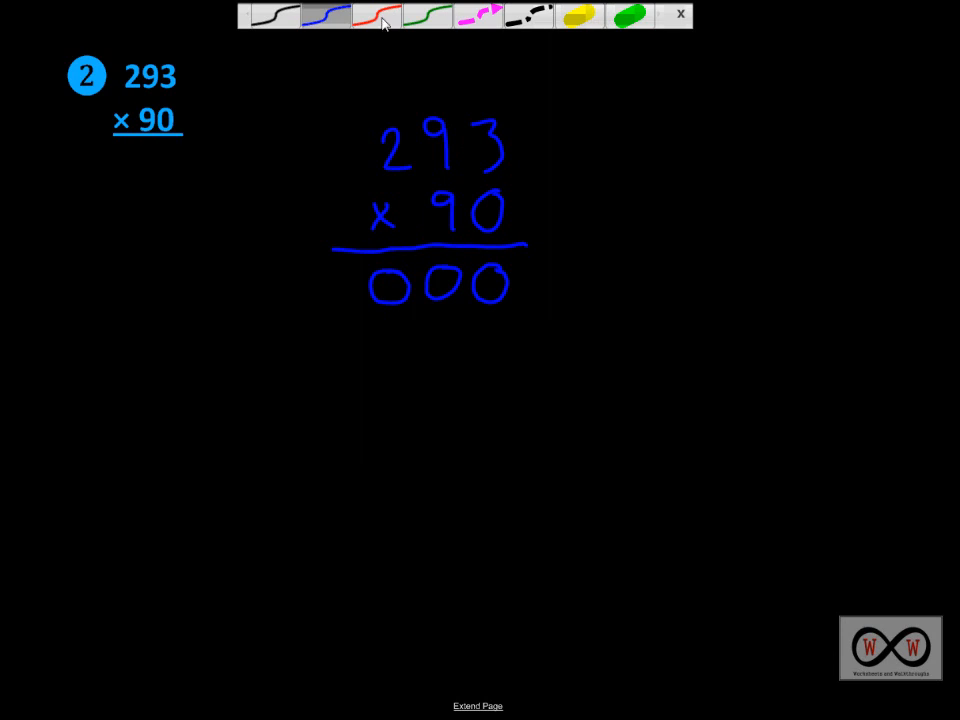
- Write the times-9 row 2637 in red below the zeros, with carries 8 and 2 above 293
{"action": "left_click", "coordinate": [368, 20]}
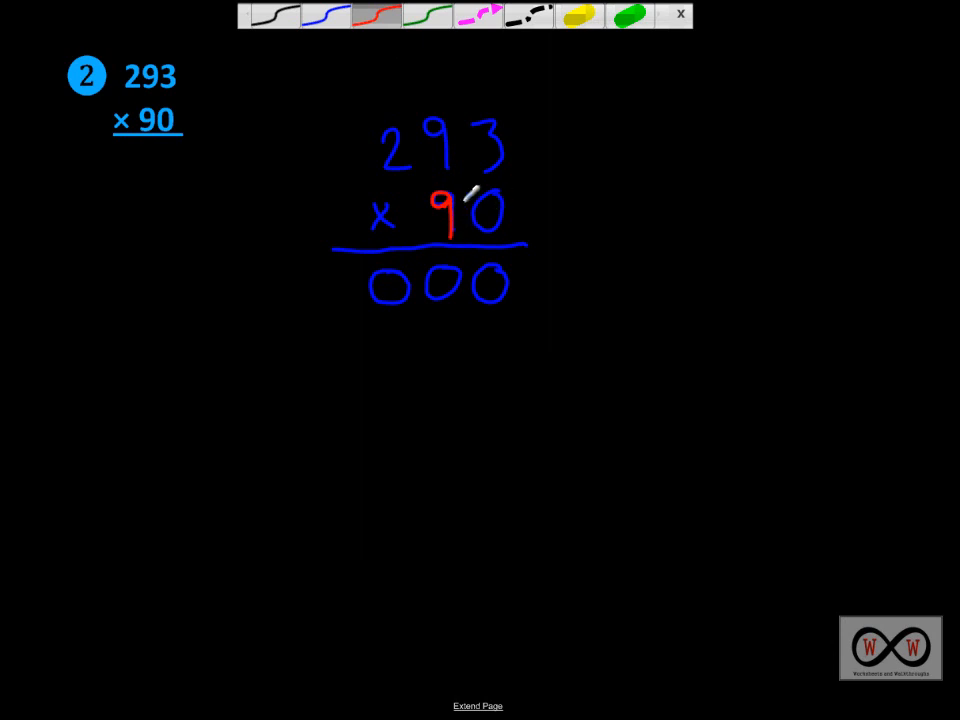
{"action": "mouse_move", "coordinate": [504, 136]}
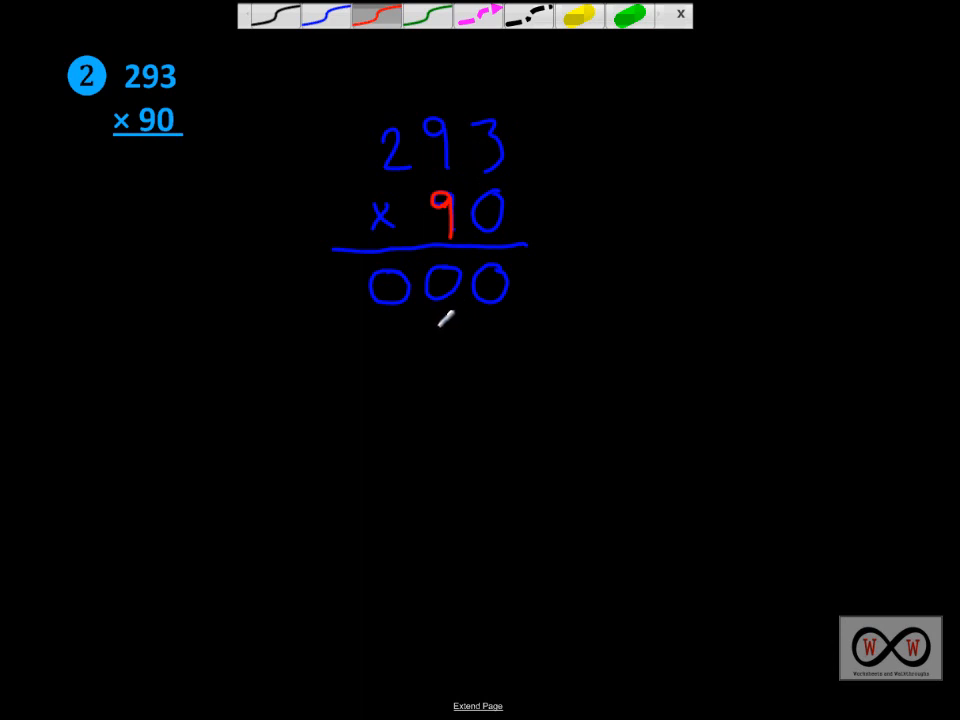
{"action": "left_click_drag", "start_coordinate": [432, 318], "coordinate": [460, 310]}
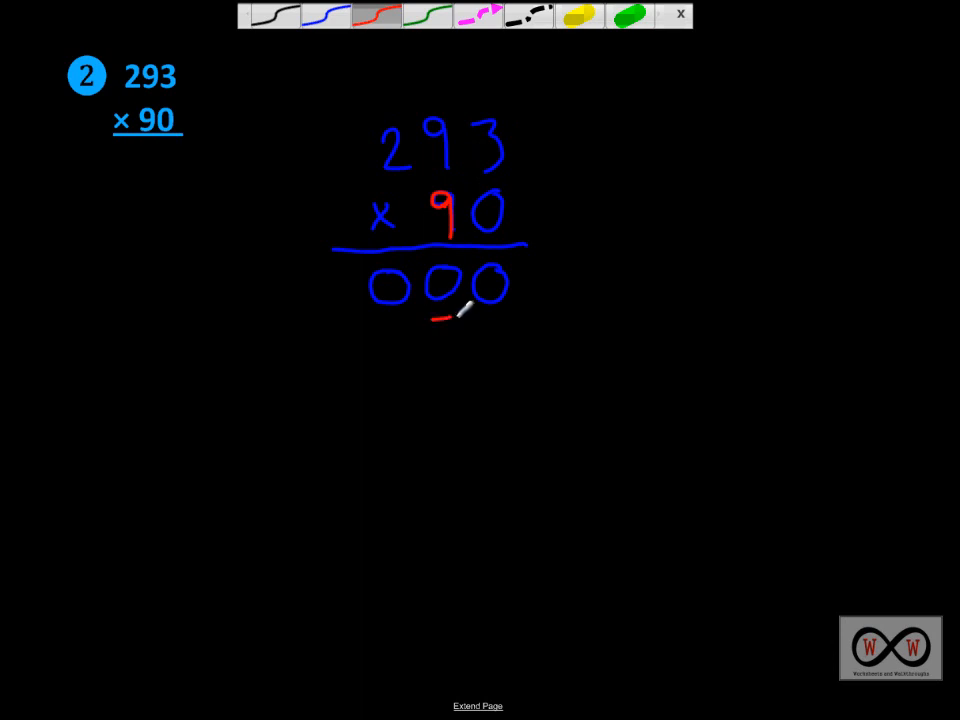
{"action": "left_click_drag", "start_coordinate": [440, 330], "coordinate": [460, 360]}
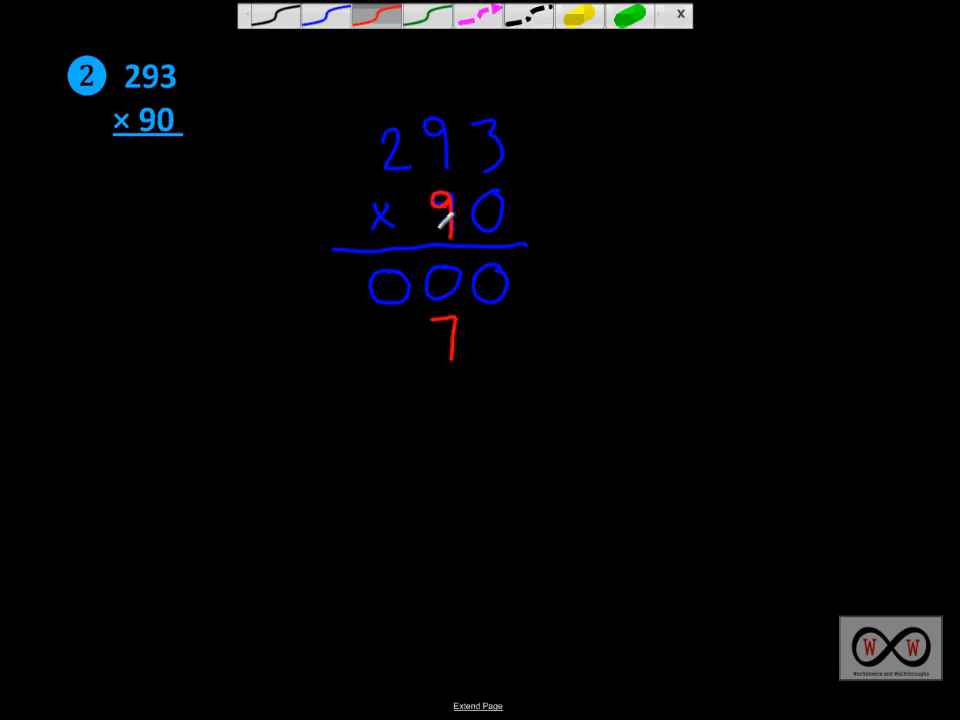
{"action": "mouse_move", "coordinate": [452, 362]}
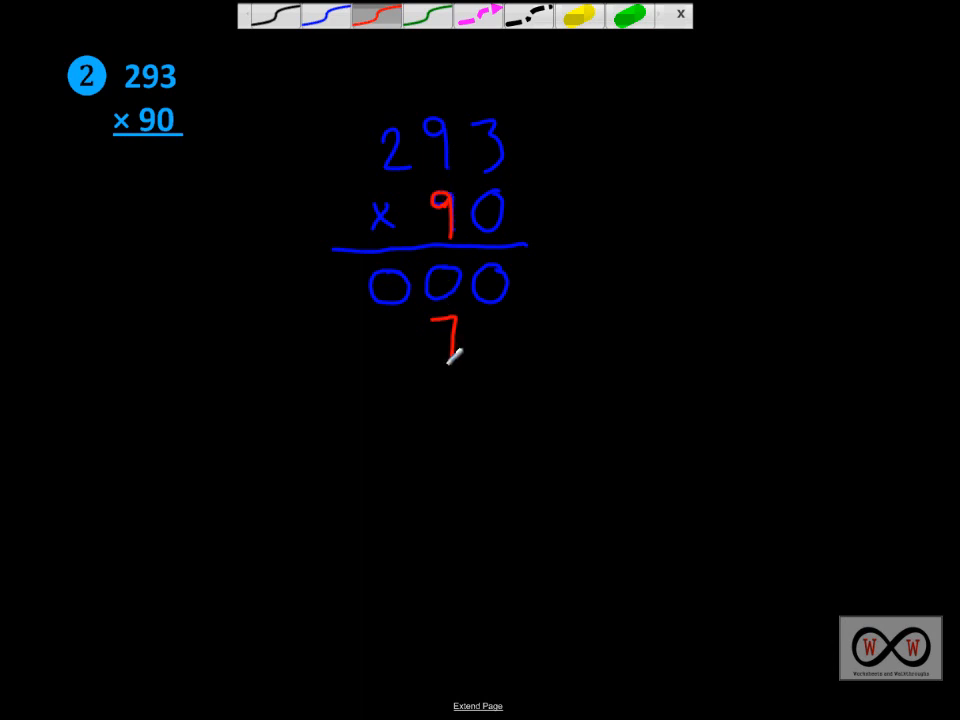
{"action": "mouse_move", "coordinate": [448, 358]}
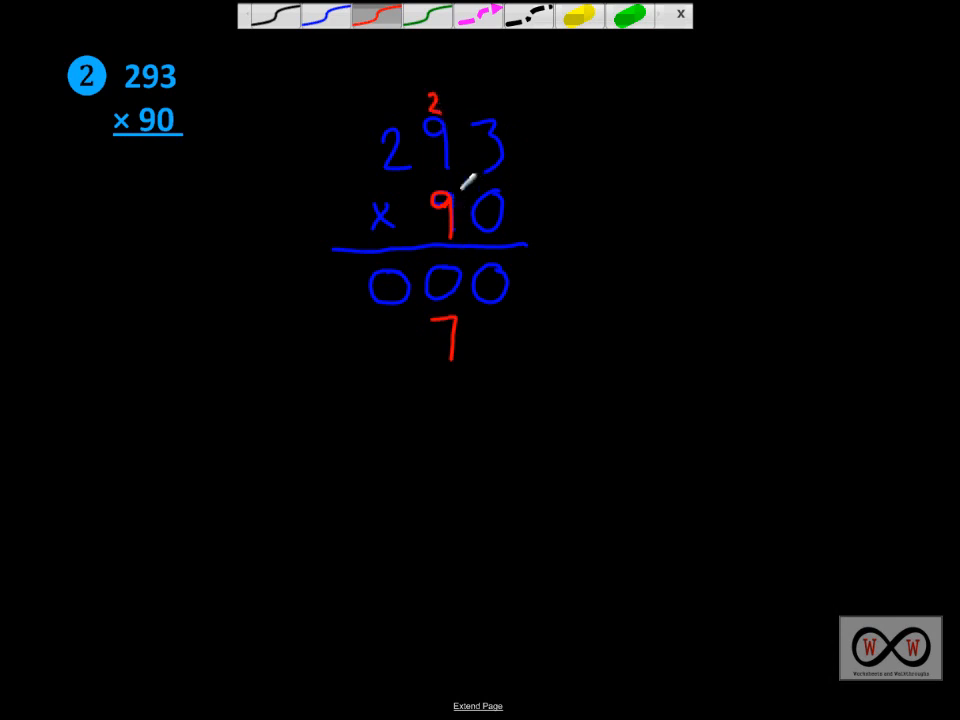
{"action": "mouse_move", "coordinate": [522, 104]}
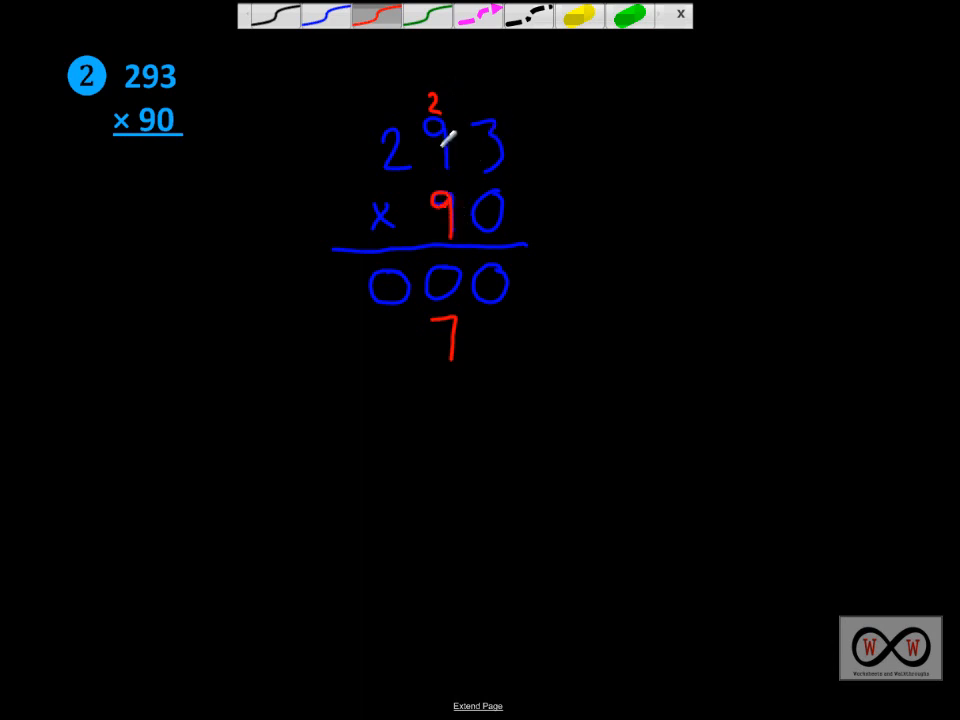
{"action": "mouse_move", "coordinate": [452, 150]}
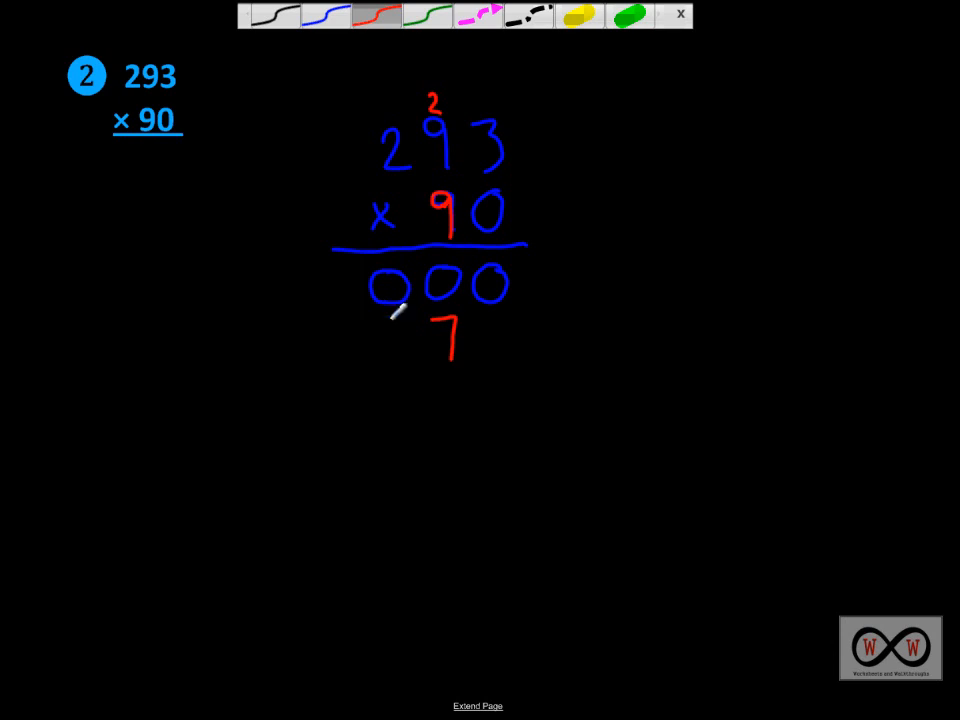
{"action": "left_click_drag", "start_coordinate": [390, 320], "coordinate": [410, 350]}
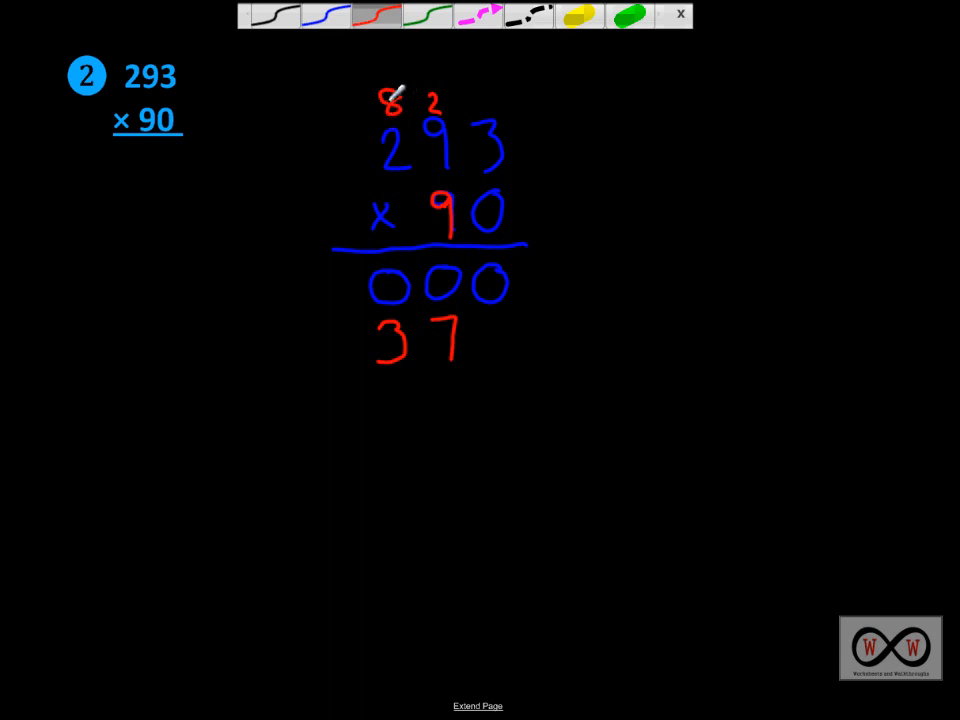
{"action": "mouse_move", "coordinate": [374, 144]}
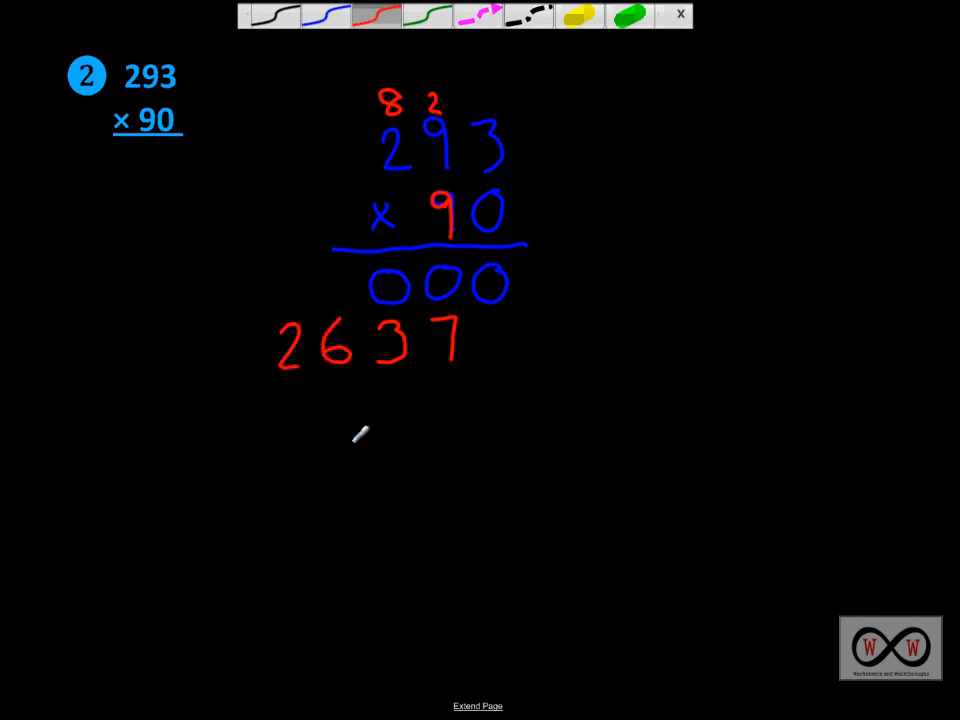
- Add a red plus sign and underline, then a green placeholder 0 making 26370
{"action": "left_click_drag", "start_coordinate": [244, 384], "coordinate": [344, 370]}
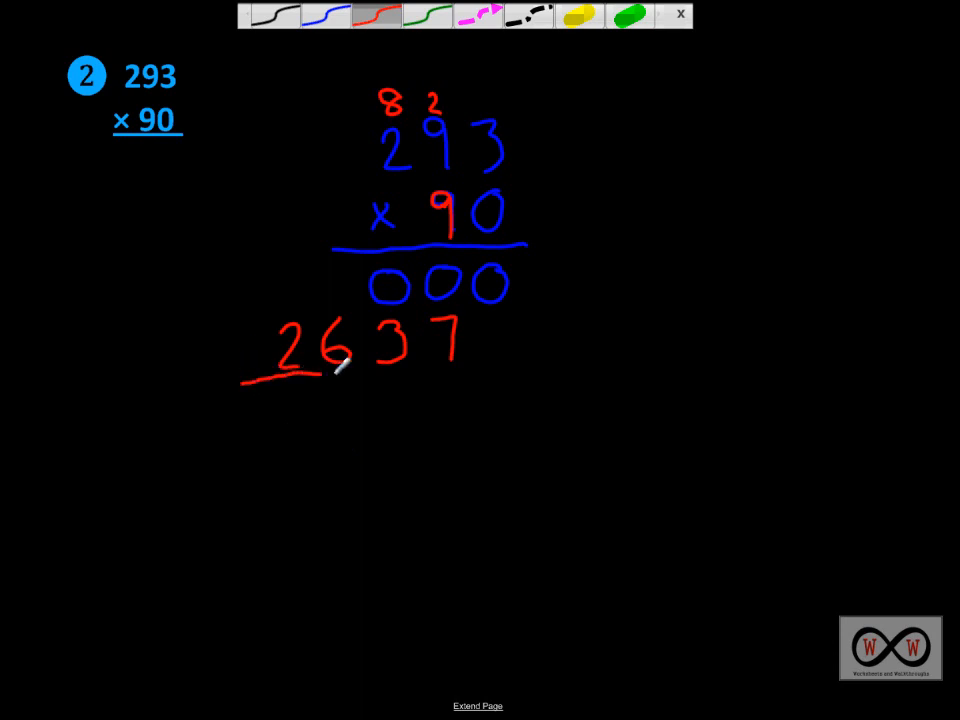
{"action": "left_click_drag", "start_coordinate": [340, 376], "coordinate": [560, 370]}
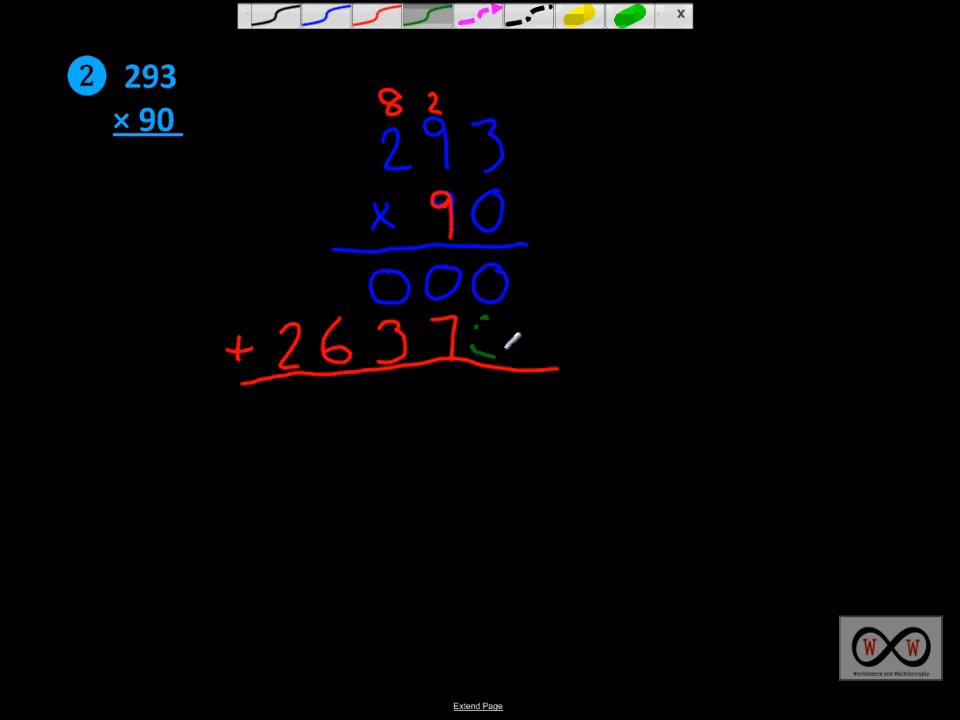
{"action": "left_click_drag", "start_coordinate": [490, 324], "coordinate": [490, 360]}
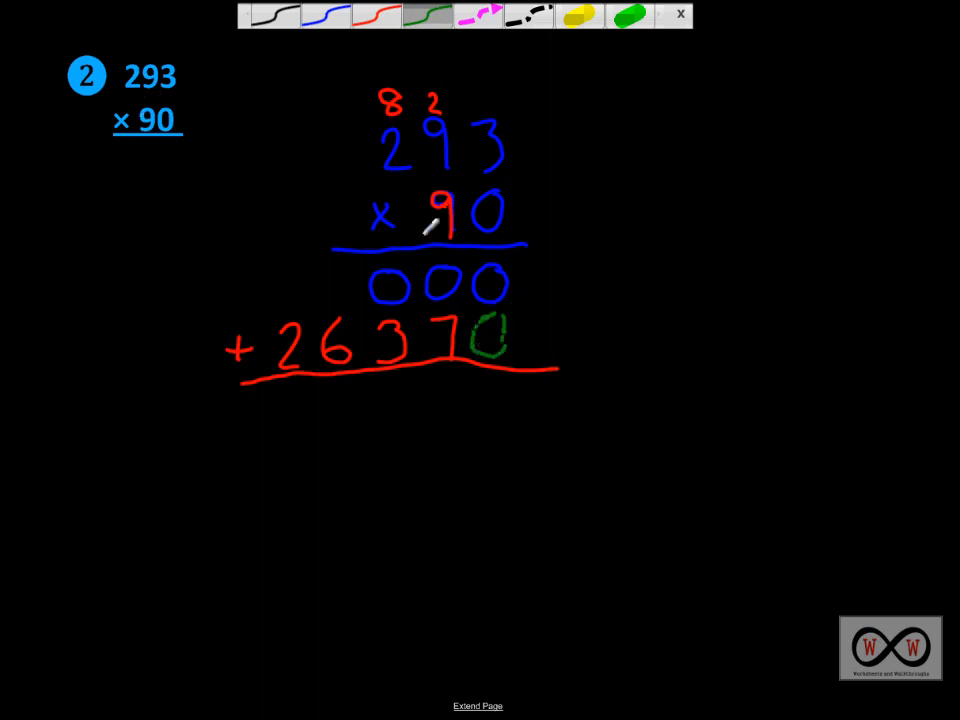
{"action": "mouse_move", "coordinate": [172, 360]}
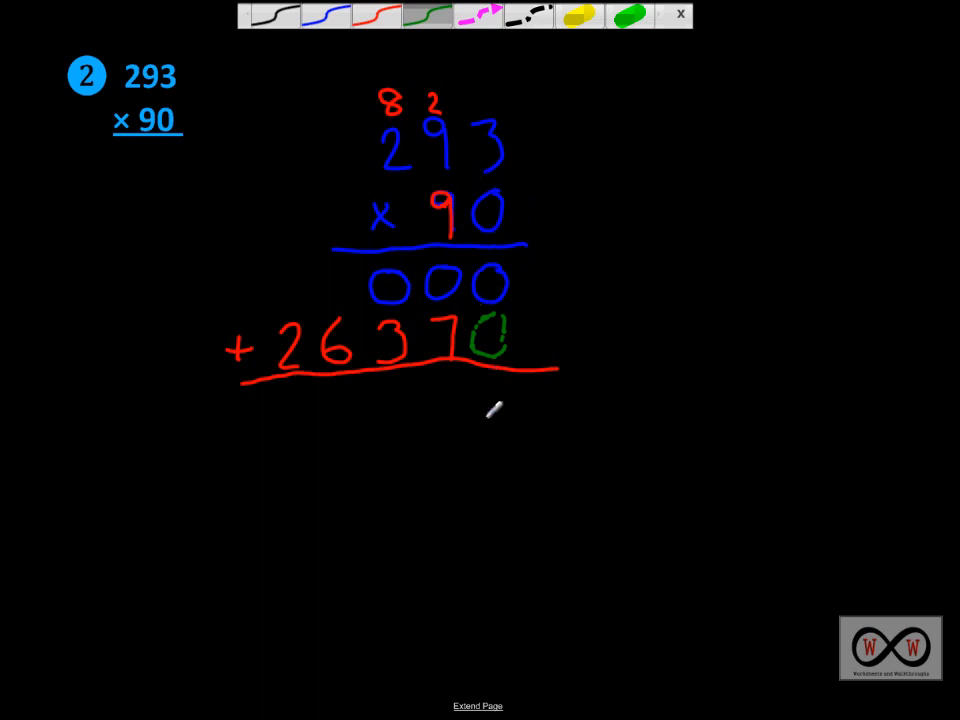
{"action": "mouse_move", "coordinate": [504, 264]}
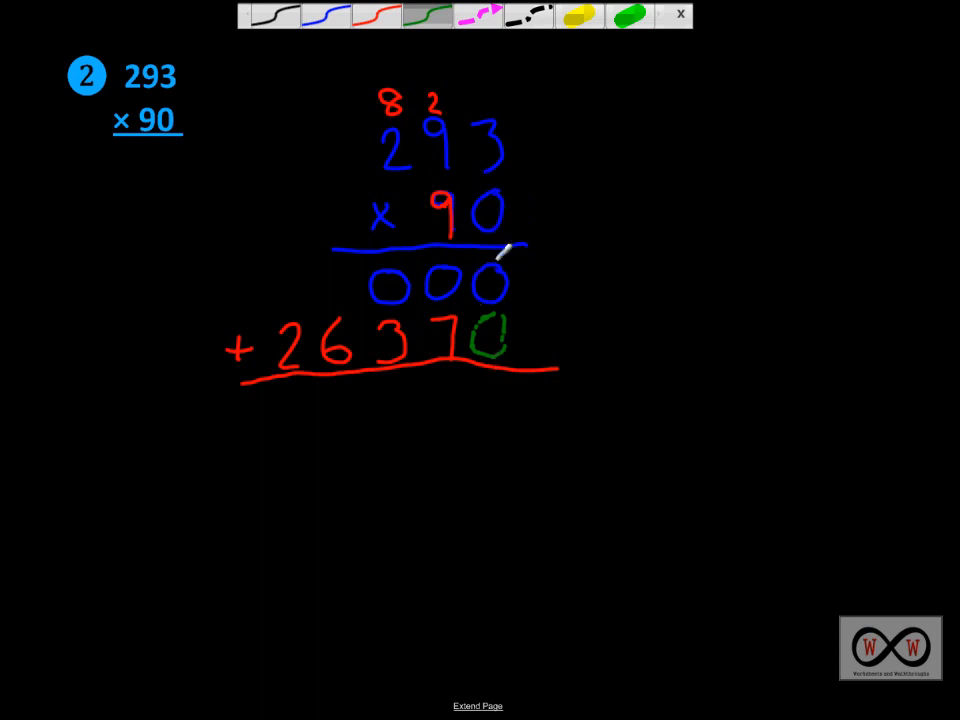
{"action": "mouse_move", "coordinate": [482, 172]}
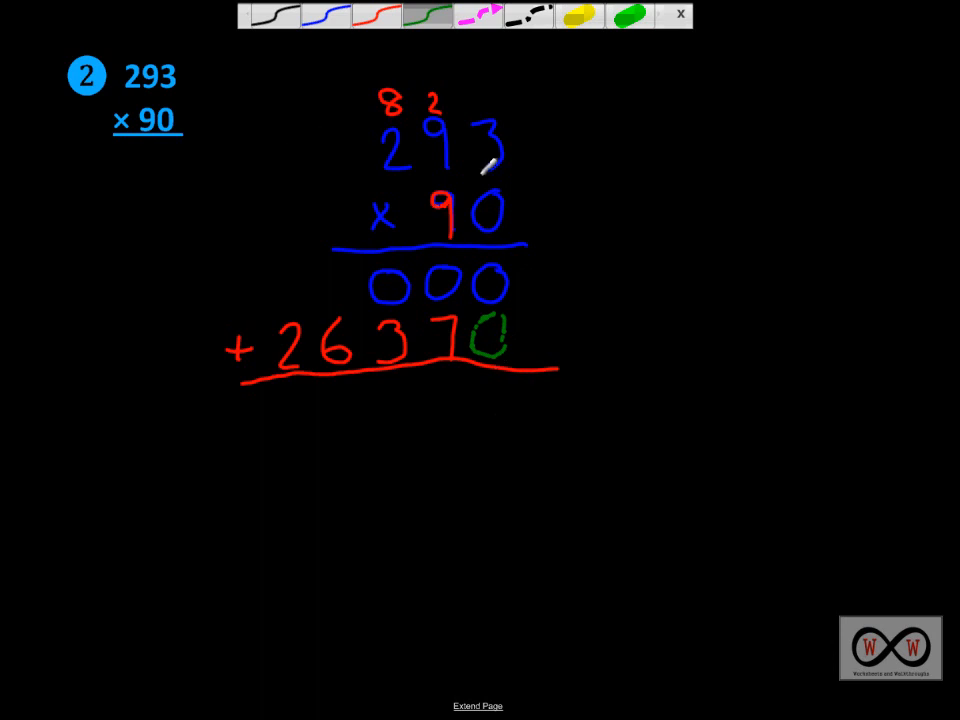
- Write the total 26370 in green below the addition line
{"action": "left_click", "coordinate": [320, 20]}
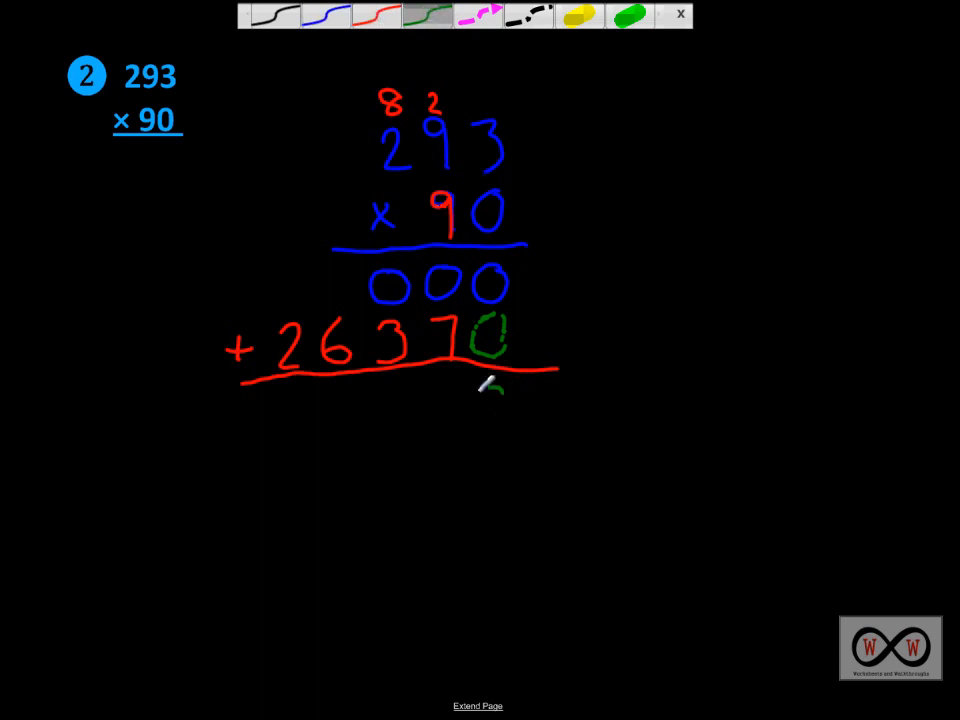
{"action": "left_click_drag", "start_coordinate": [476, 390], "coordinate": [504, 420]}
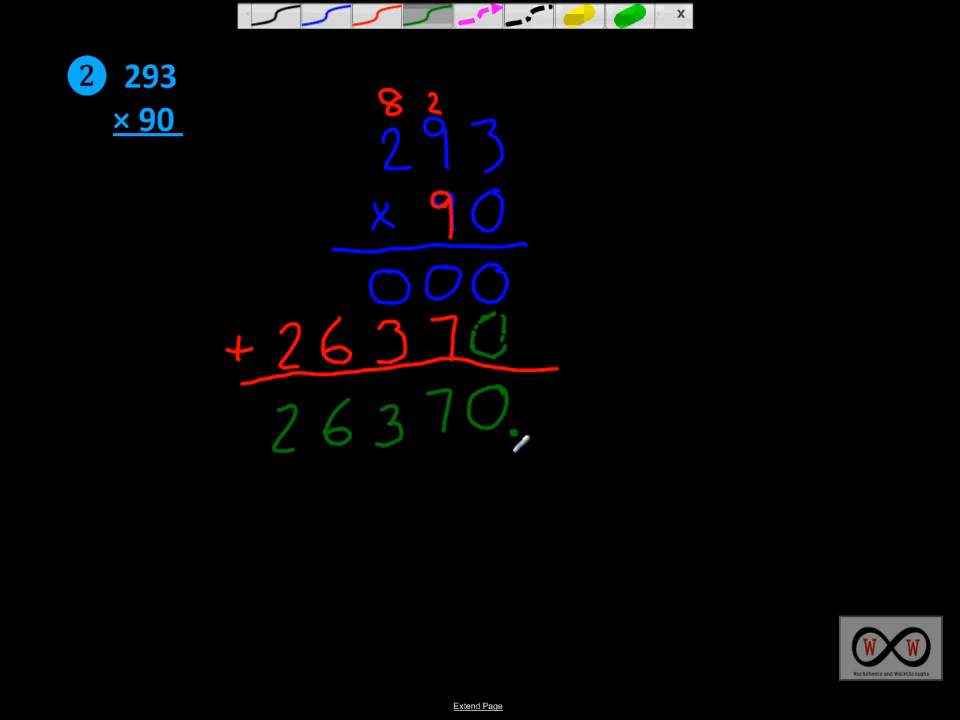
{"action": "mouse_move", "coordinate": [500, 460]}
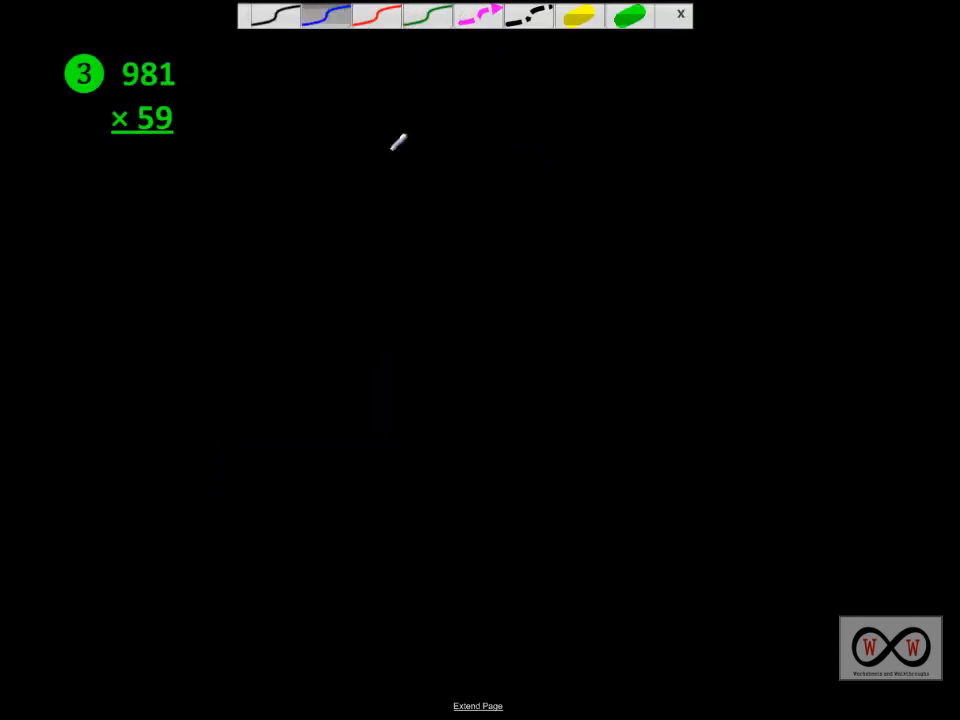
- Copy 981 × 59 in blue onto the new page with an answer line beneath
{"action": "left_click_drag", "start_coordinate": [400, 136], "coordinate": [410, 180]}
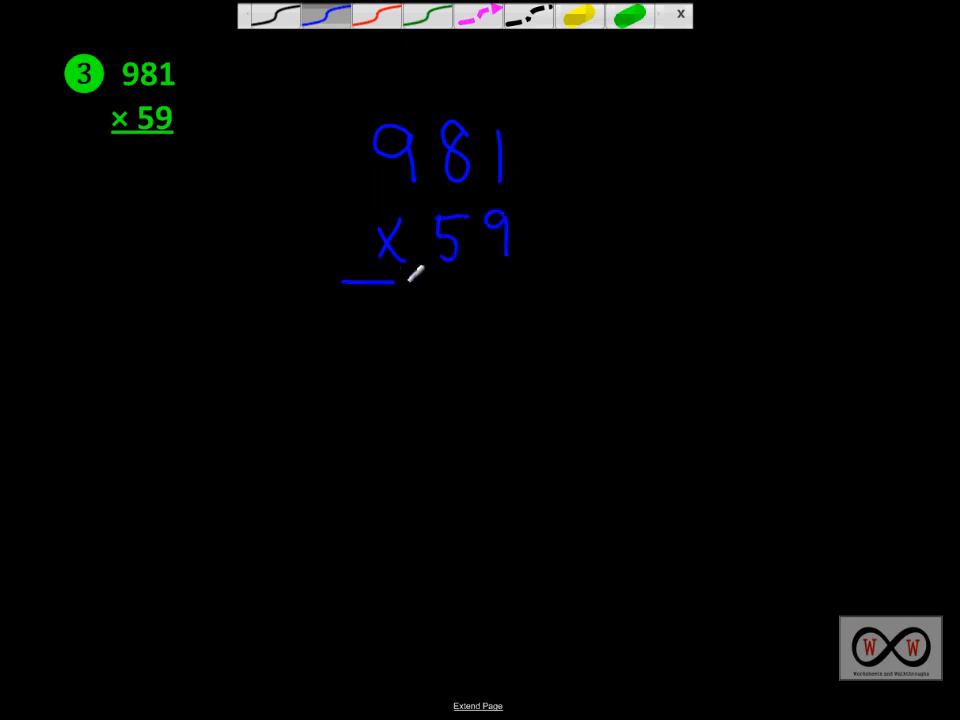
{"action": "left_click_drag", "start_coordinate": [344, 280], "coordinate": [520, 276]}
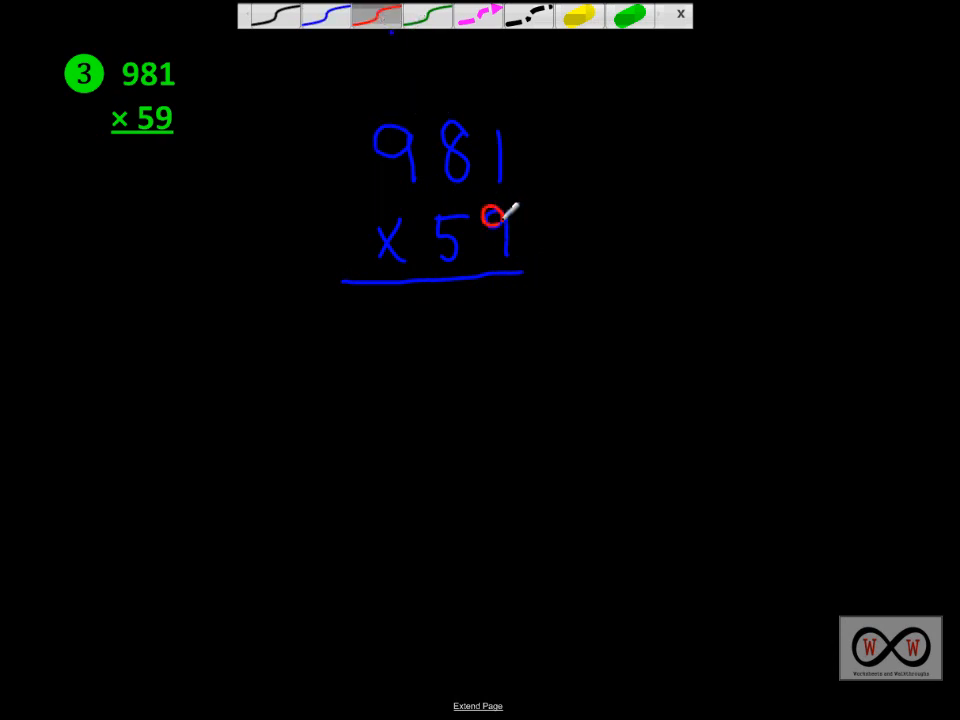
- Trace over the 9 of 59 in red to start multiplying by the ones digit
{"action": "left_click_drag", "start_coordinate": [490, 210], "coordinate": [510, 260]}
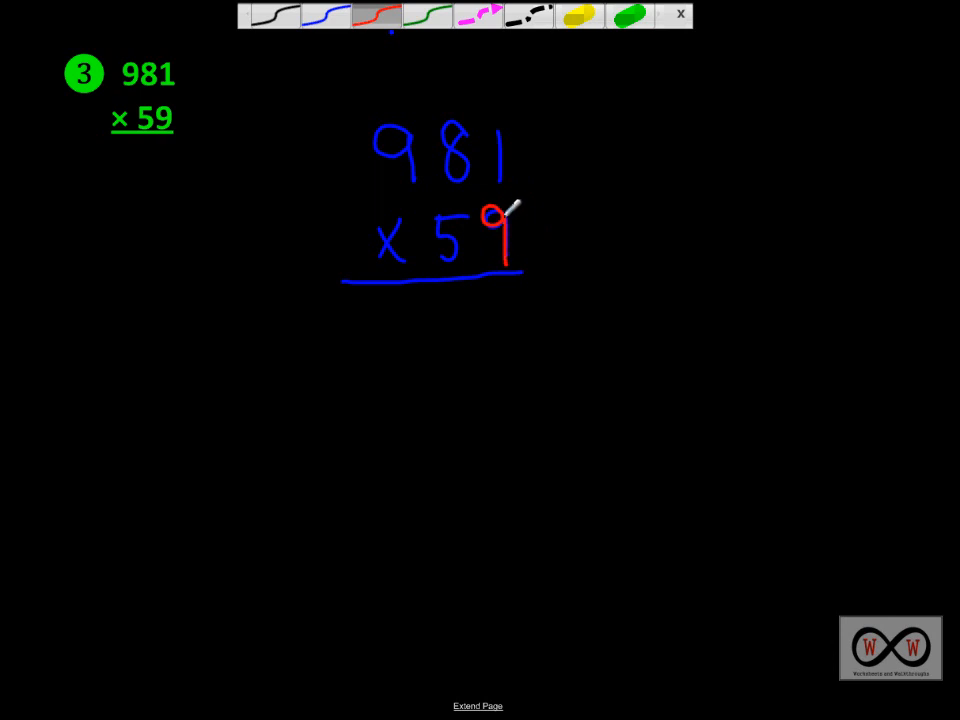
{"action": "mouse_move", "coordinate": [514, 288]}
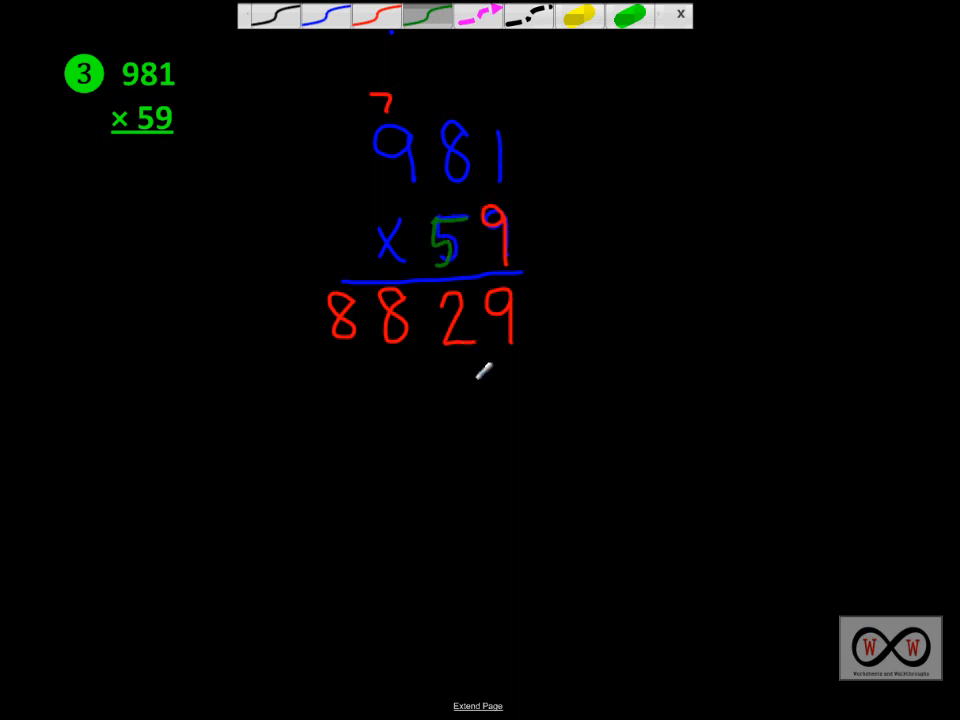
- Write the second partial product +49050 in green with its placeholder zero and carry 4
{"action": "left_click_drag", "start_coordinate": [444, 370], "coordinate": [464, 410]}
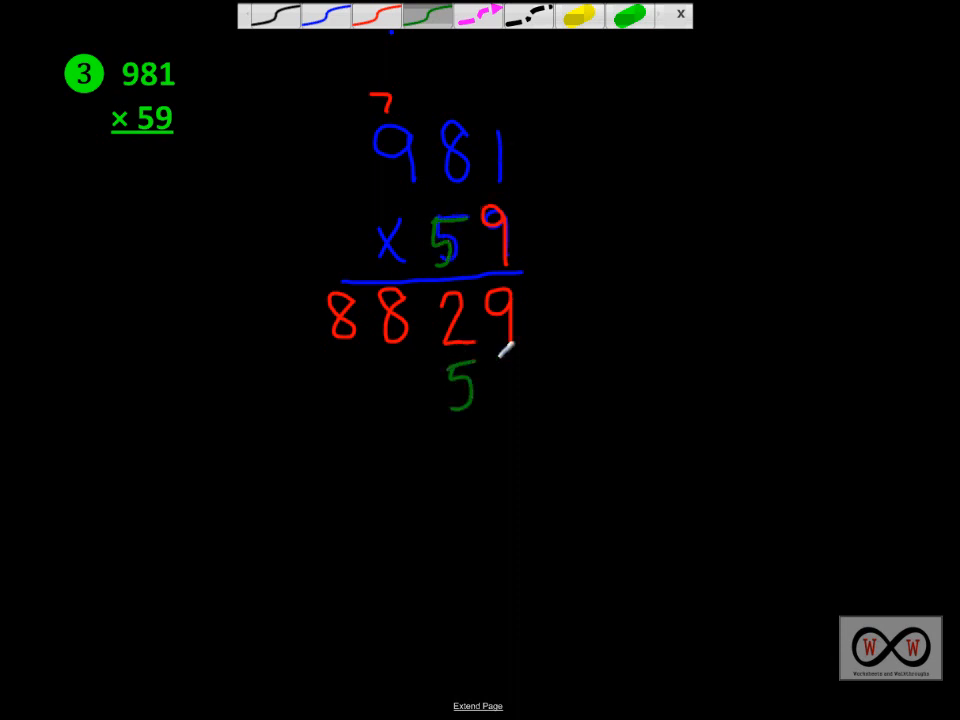
{"action": "left_click_drag", "start_coordinate": [500, 370], "coordinate": [516, 400]}
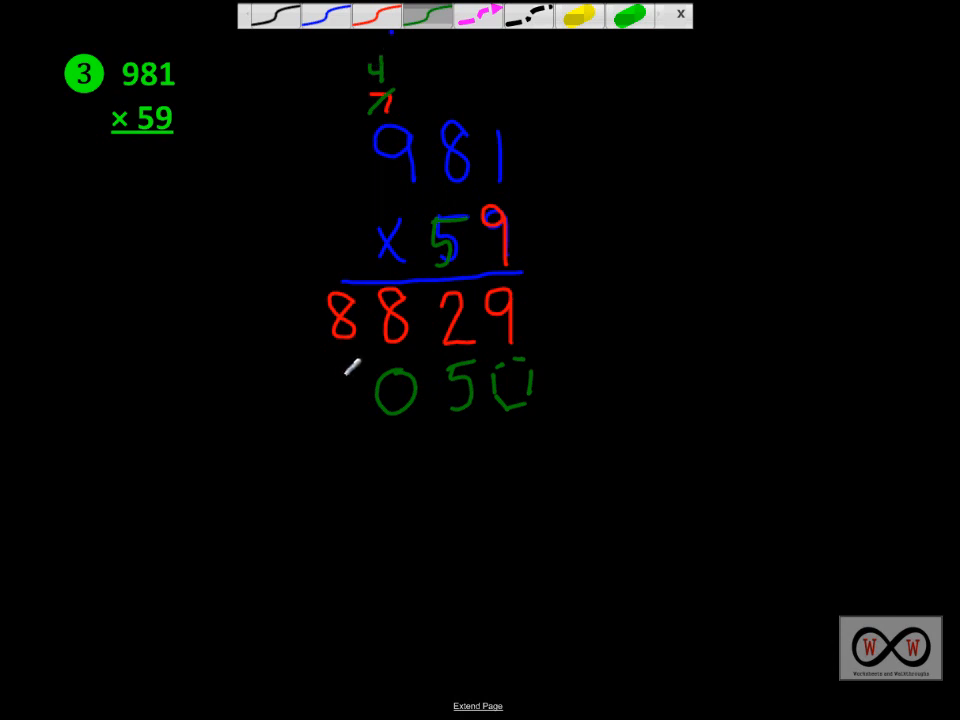
{"action": "left_click_drag", "start_coordinate": [340, 360], "coordinate": [344, 410]}
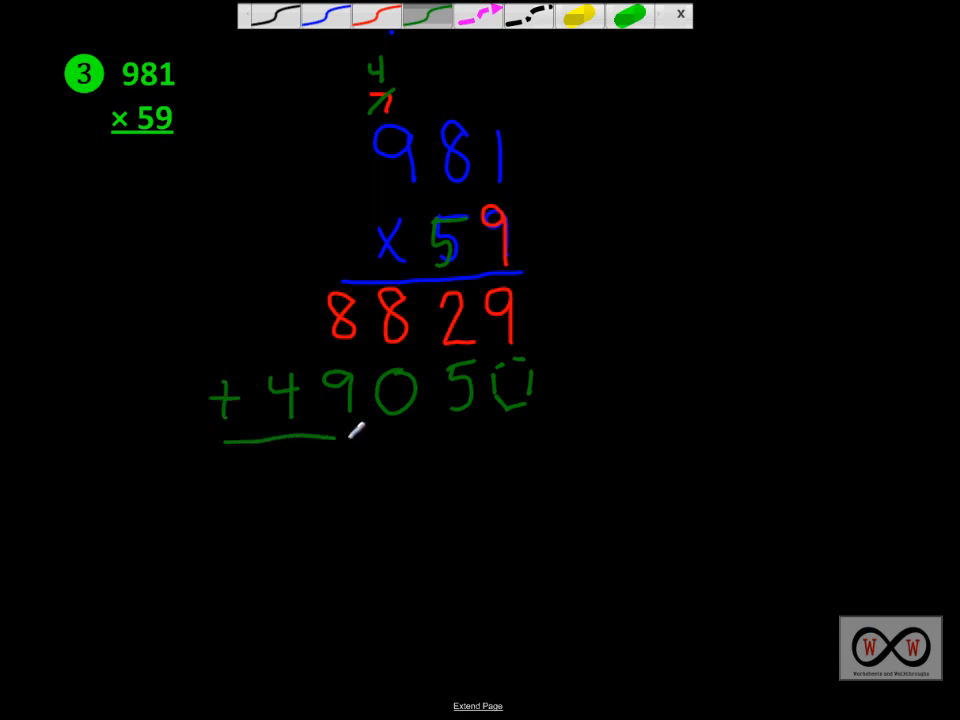
- Draw the sum line under the partial products, write the sum 57879, and advance to problem 4's board
{"action": "left_click_drag", "start_coordinate": [330, 444], "coordinate": [576, 448]}
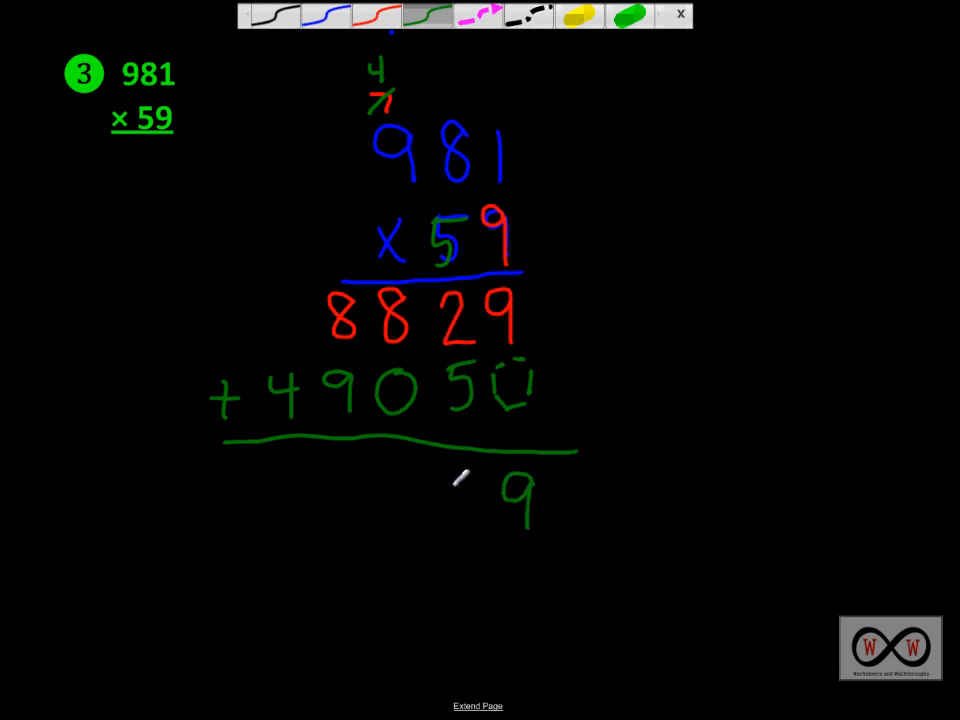
{"action": "type", "text": "787"}
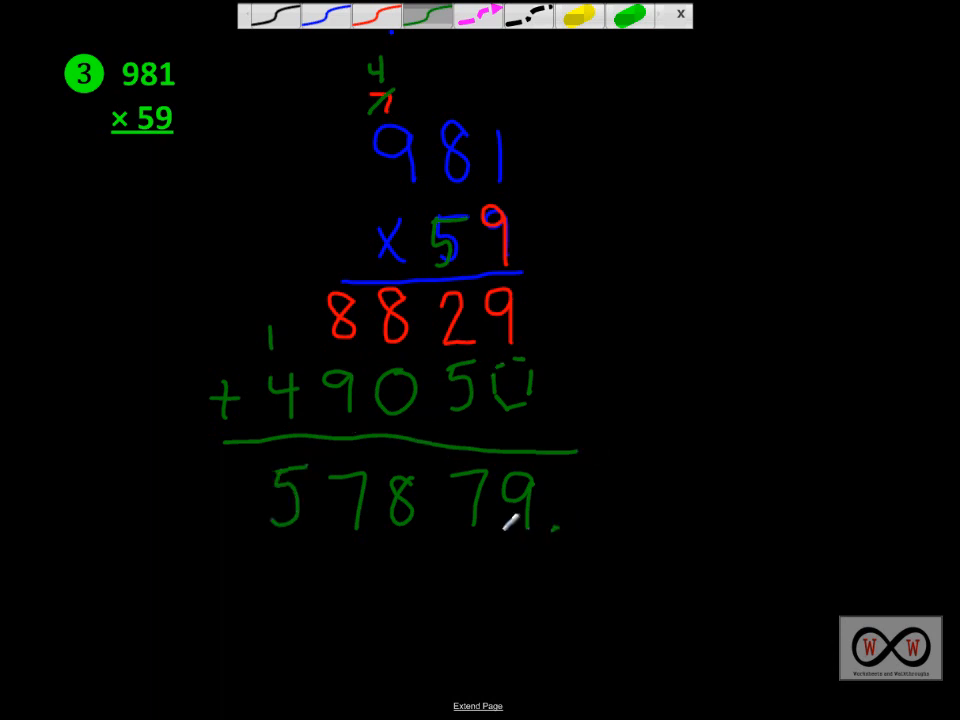
{"action": "left_click_drag", "start_coordinate": [376, 520], "coordinate": [360, 560]}
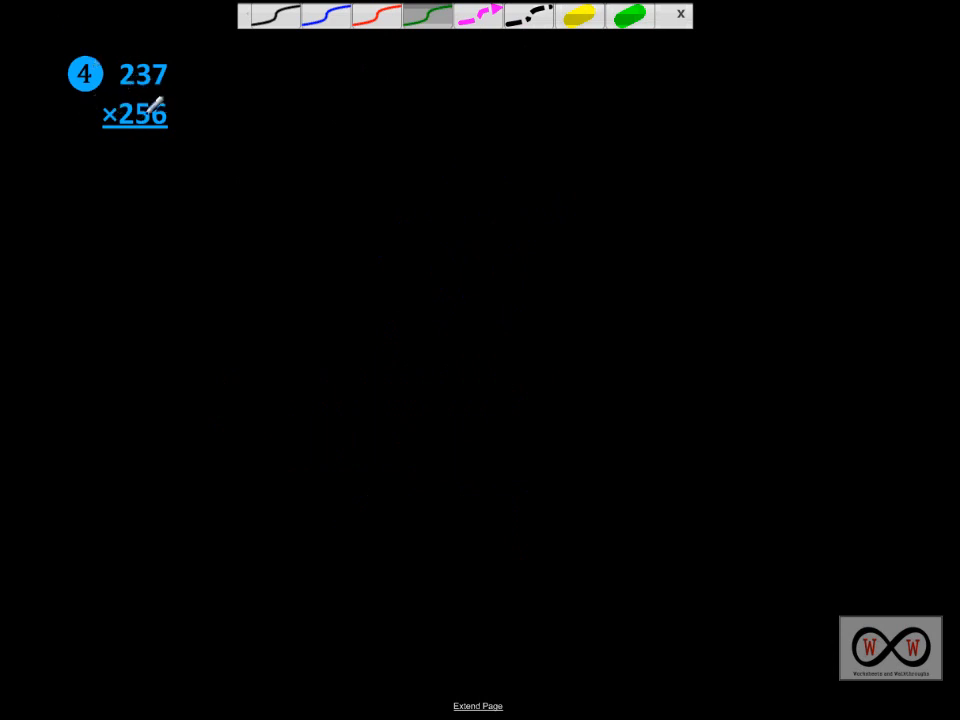
{"action": "mouse_move", "coordinate": [160, 104]}
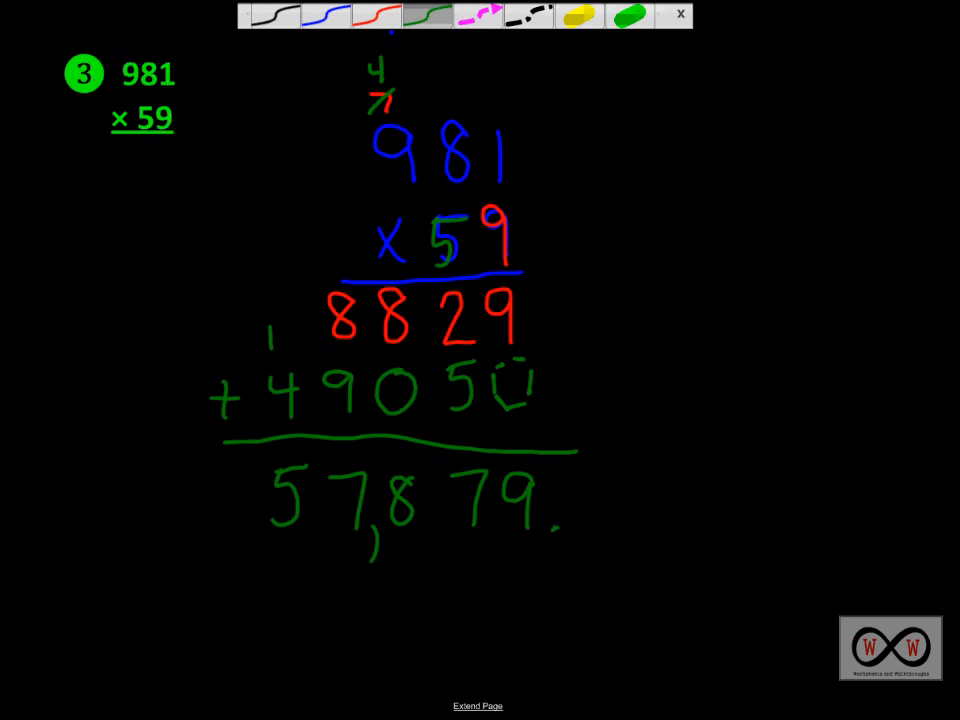
- Return to problem 4's board showing 237 × 256
{"action": "left_click", "coordinate": [680, 16]}
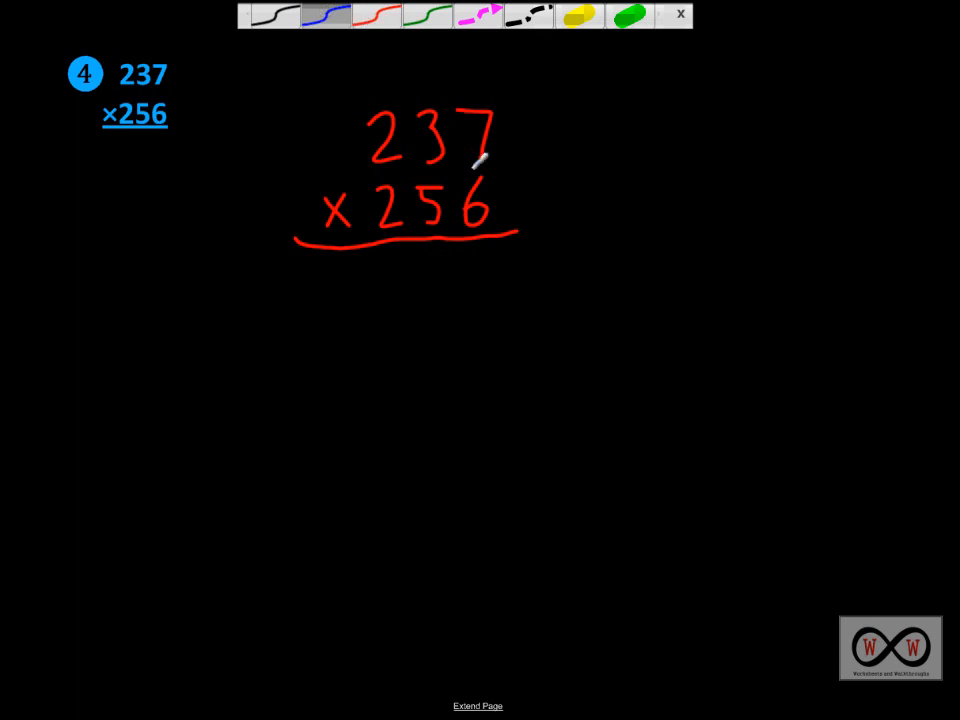
- Circle the 6 in 256 and multiply 237 by 6 in blue, writing 1422 with carries 2 and 4
{"action": "left_click_drag", "start_coordinate": [470, 190], "coordinate": [476, 230]}
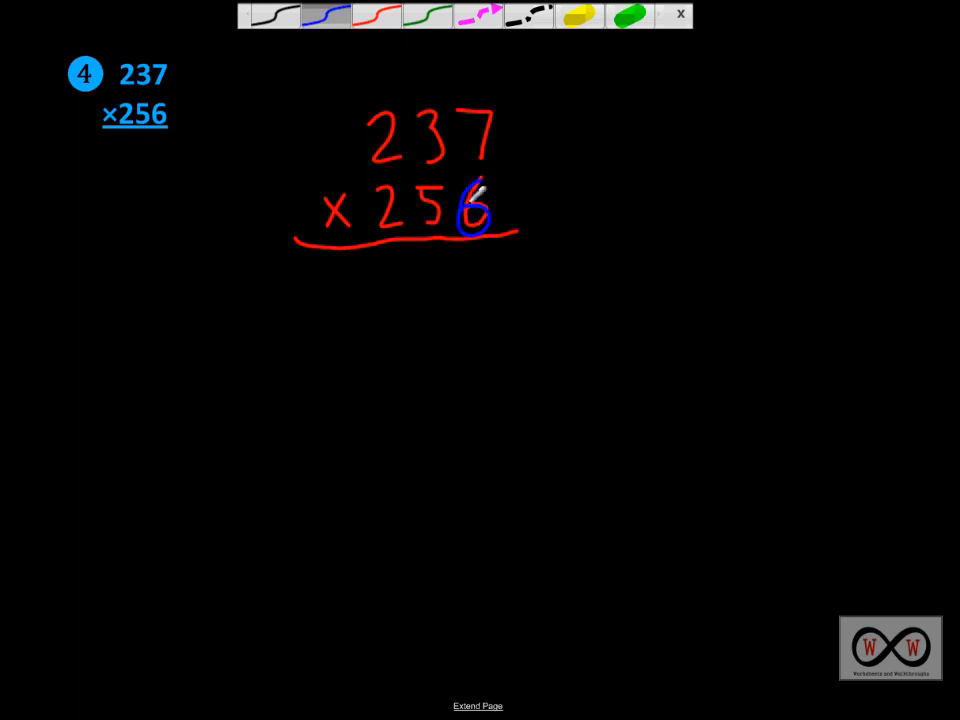
{"action": "left_click_drag", "start_coordinate": [476, 184], "coordinate": [476, 224]}
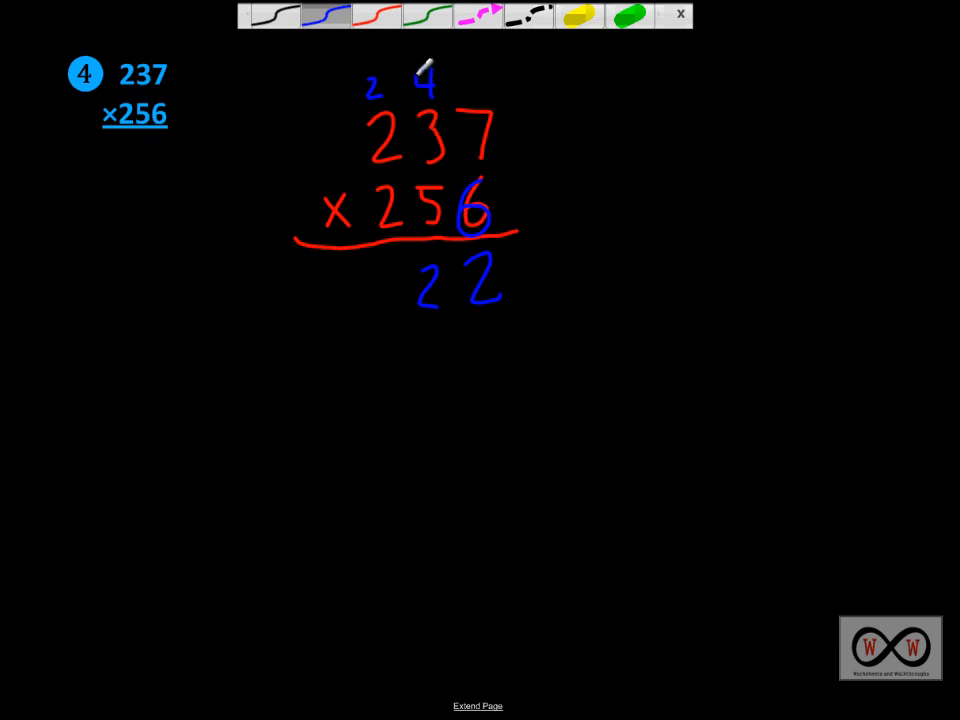
{"action": "mouse_move", "coordinate": [432, 300]}
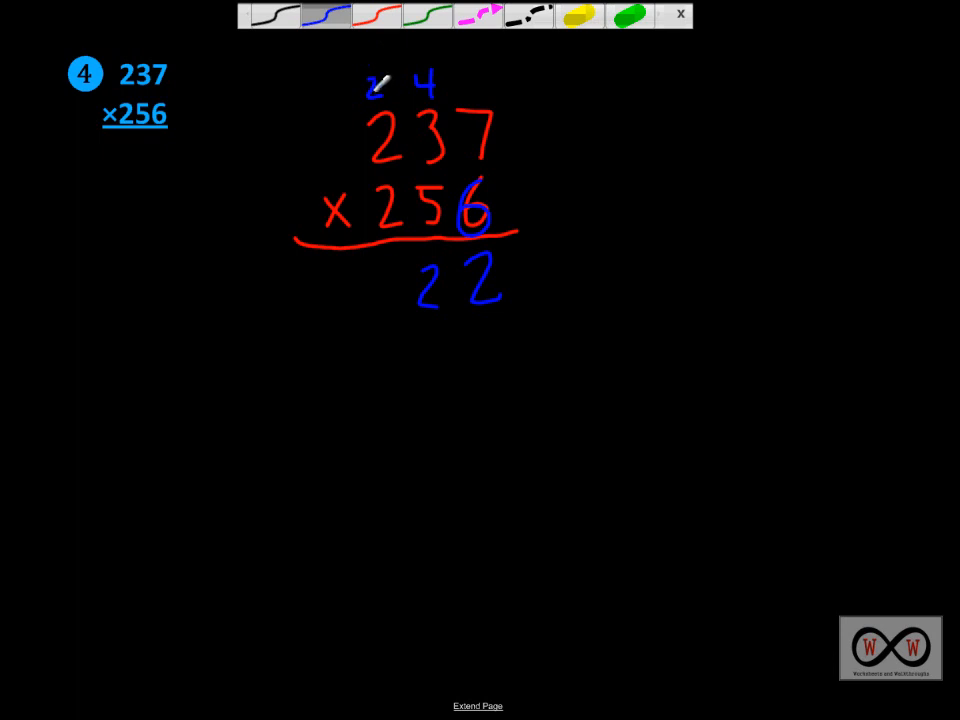
{"action": "mouse_move", "coordinate": [460, 130]}
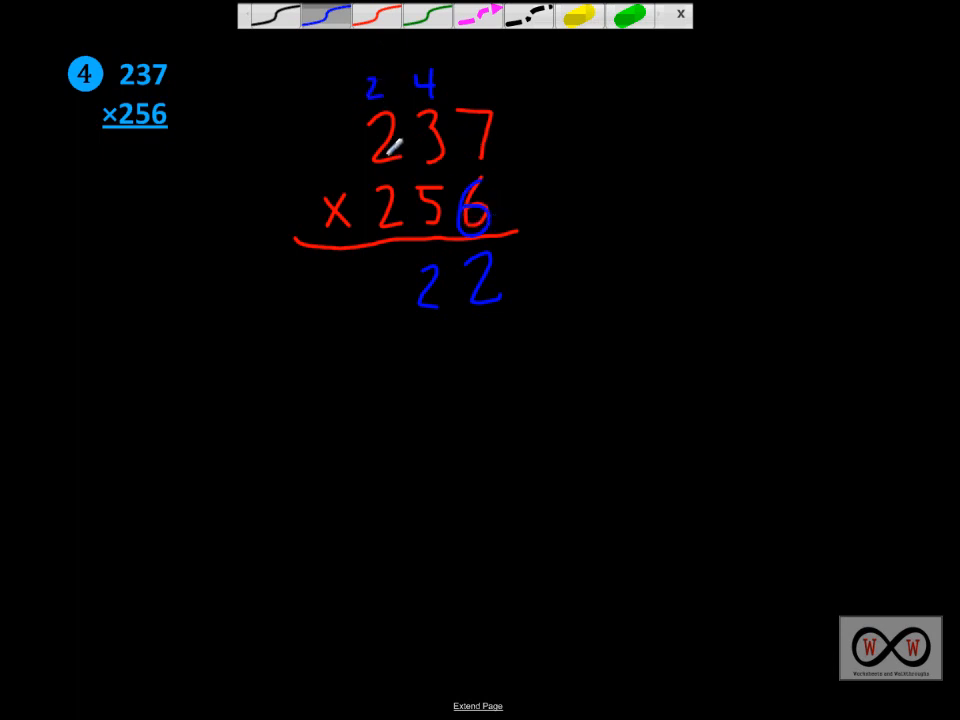
{"action": "mouse_move", "coordinate": [382, 272]}
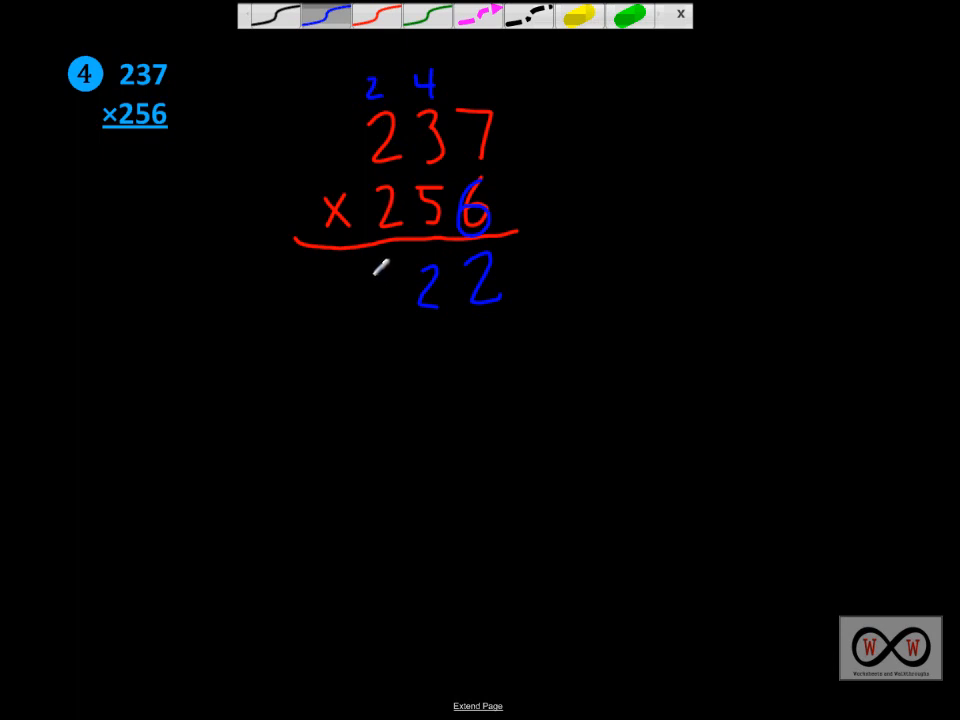
{"action": "left_click_drag", "start_coordinate": [370, 300], "coordinate": [390, 270]}
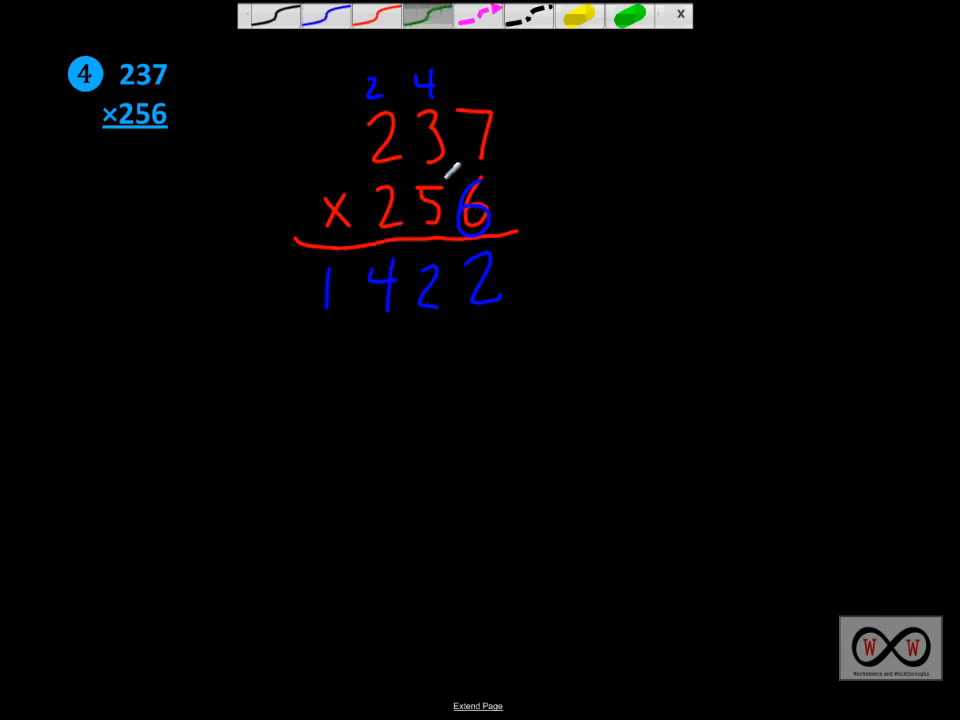
- Circle the 5, replace the old carry with 3 and write the second row 1185 in green
{"action": "left_click_drag", "start_coordinate": [424, 196], "coordinate": [424, 236]}
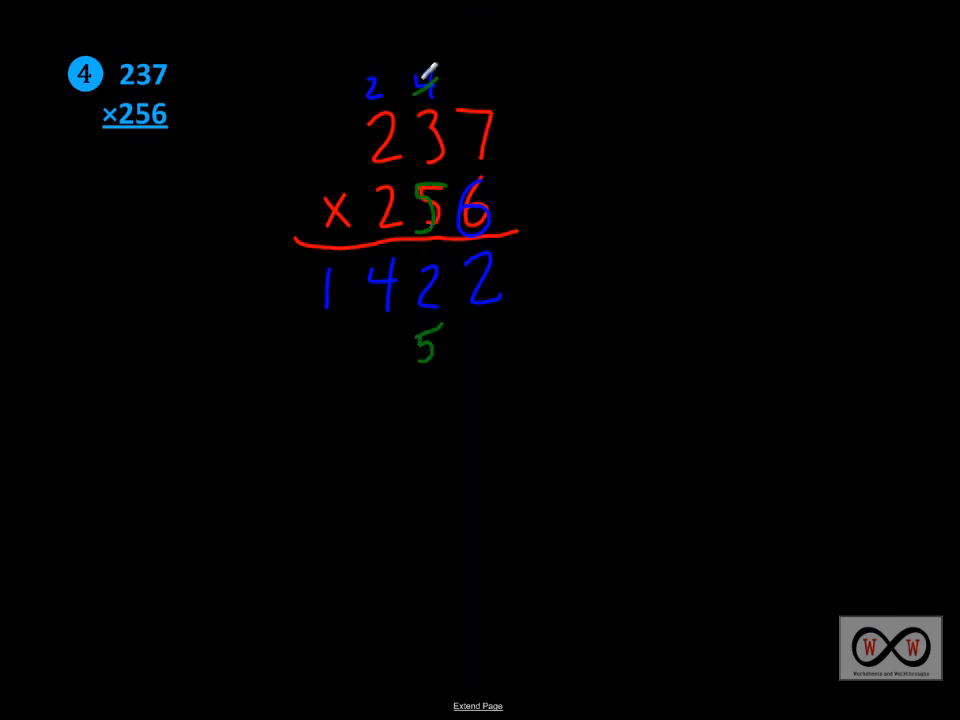
{"action": "left_click", "coordinate": [418, 56]}
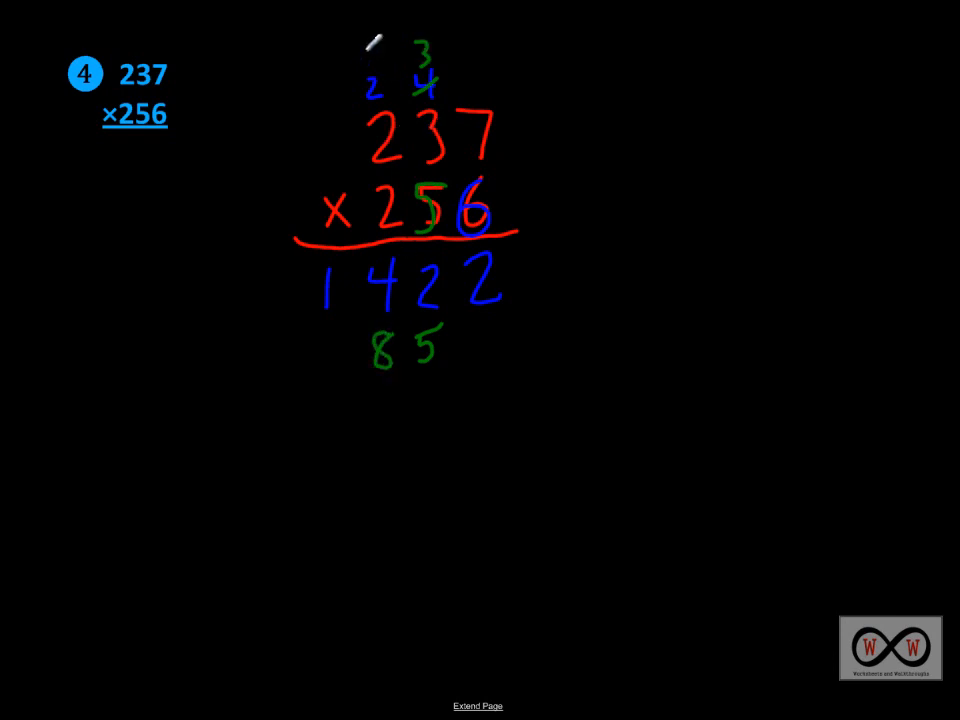
{"action": "left_click", "coordinate": [372, 56]}
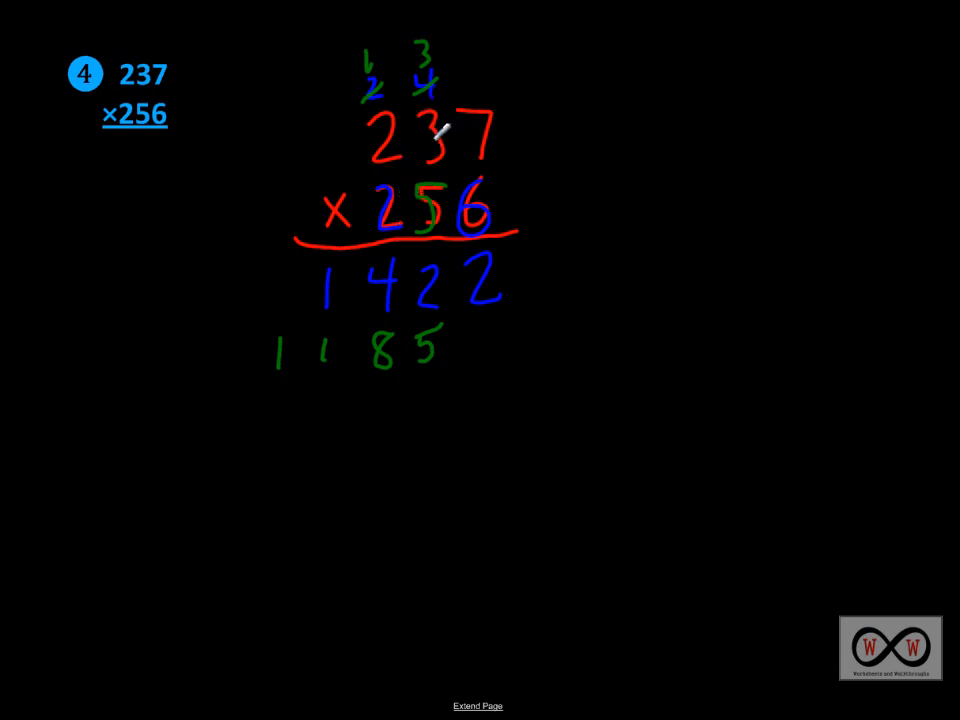
{"action": "mouse_move", "coordinate": [420, 96]}
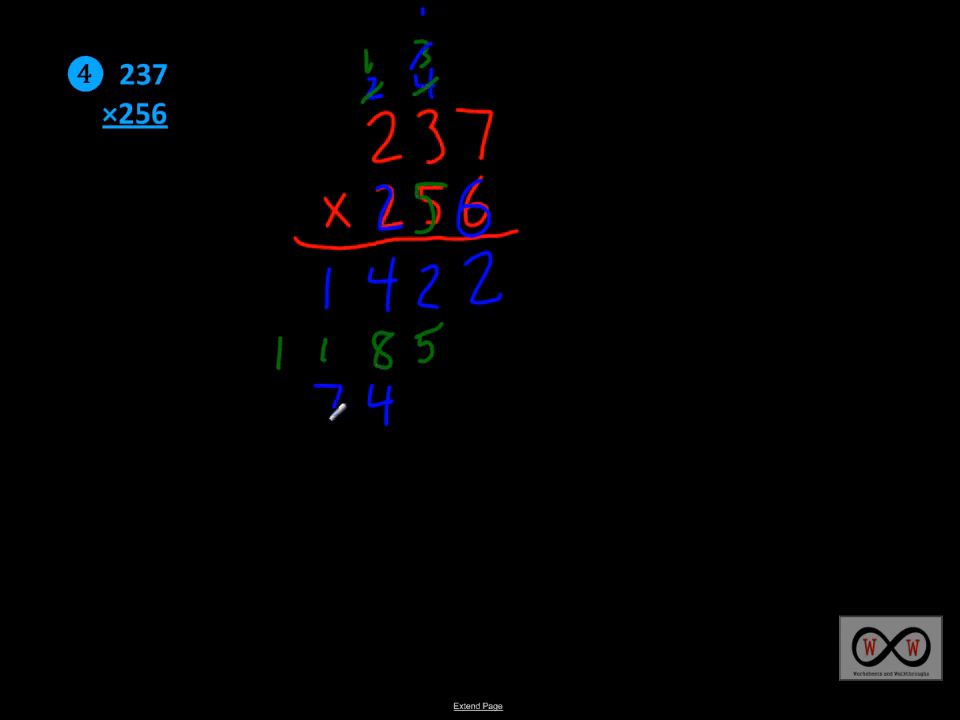
{"action": "mouse_move", "coordinate": [376, 52]}
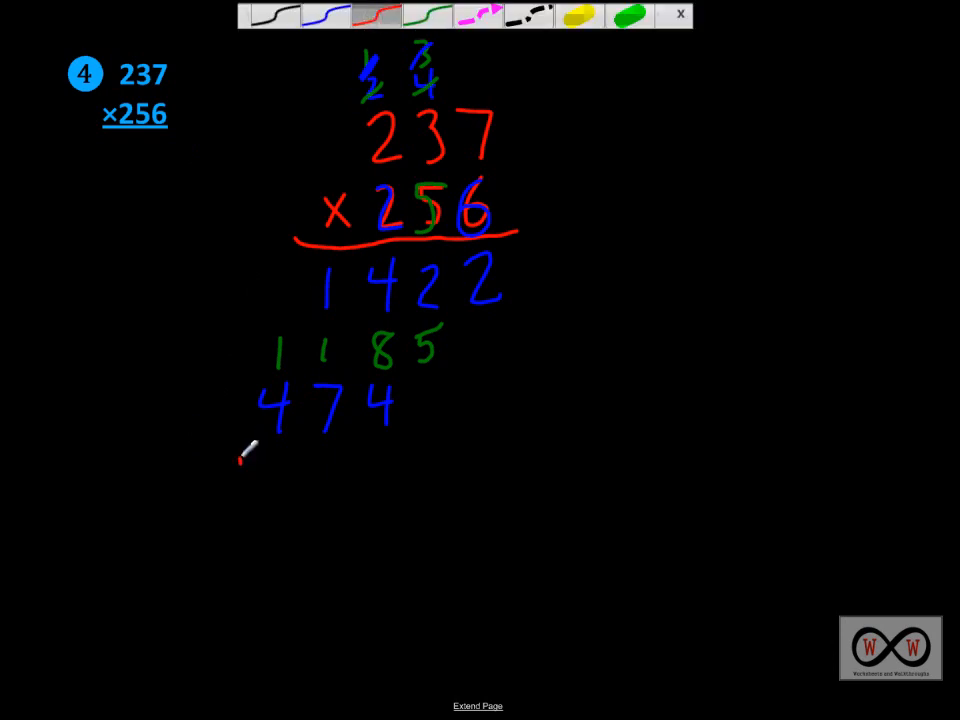
- In red, add the plus sign and sum line, then add the columns with carry 1 to get 0672 so far
{"action": "left_click_drag", "start_coordinate": [240, 460], "coordinate": [584, 420]}
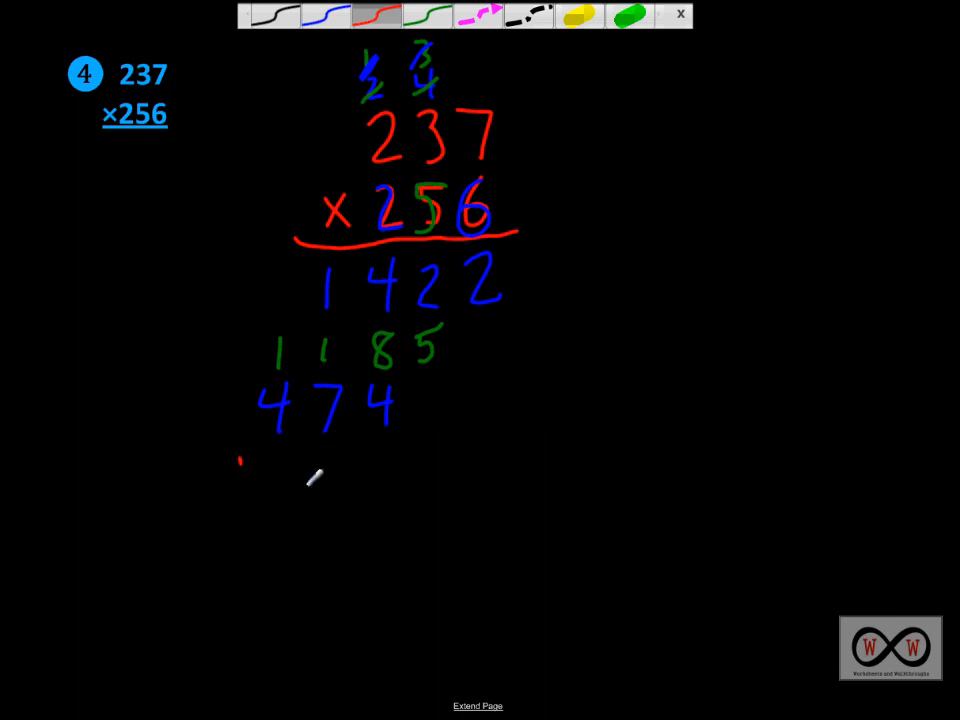
{"action": "left_click_drag", "start_coordinate": [240, 464], "coordinate": [360, 458]}
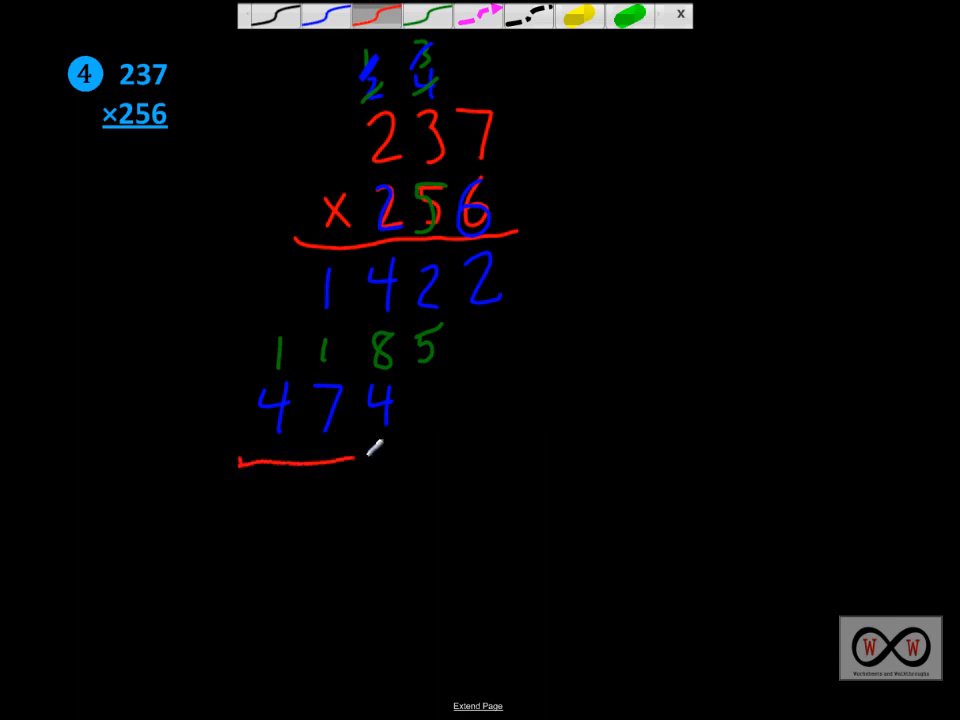
{"action": "left_click_drag", "start_coordinate": [356, 456], "coordinate": [570, 442]}
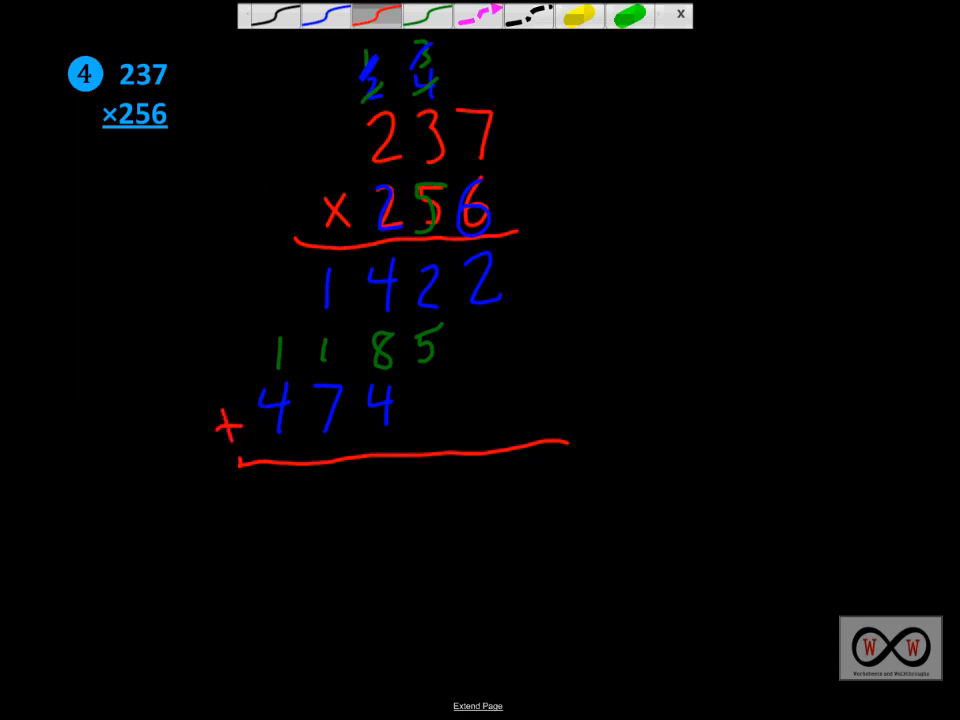
{"action": "mouse_move", "coordinate": [496, 320]}
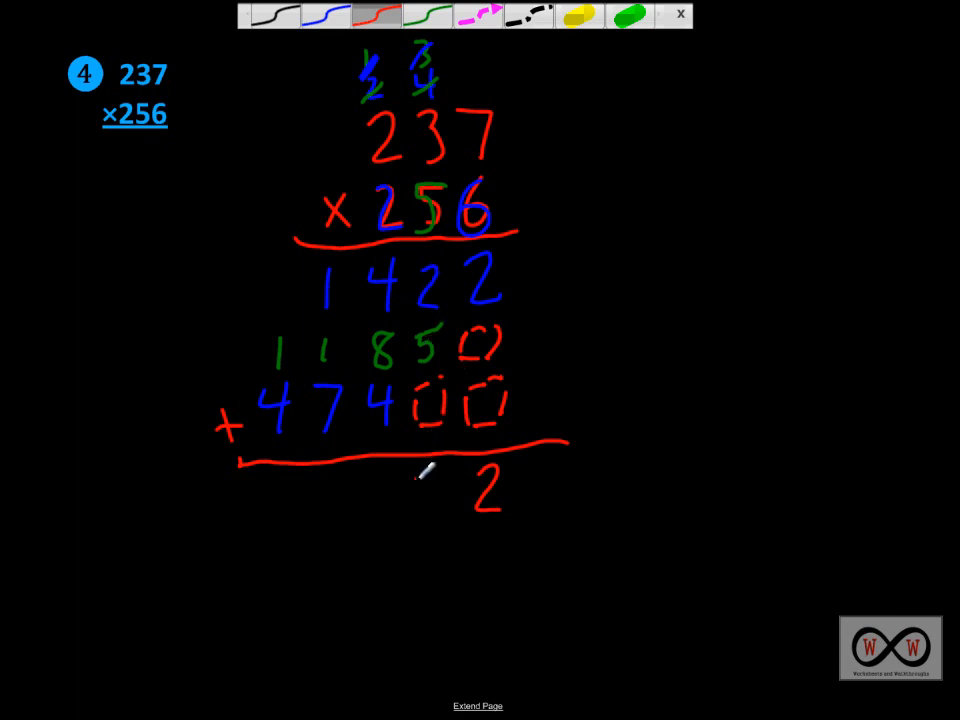
{"action": "left_click_drag", "start_coordinate": [430, 470], "coordinate": [430, 520]}
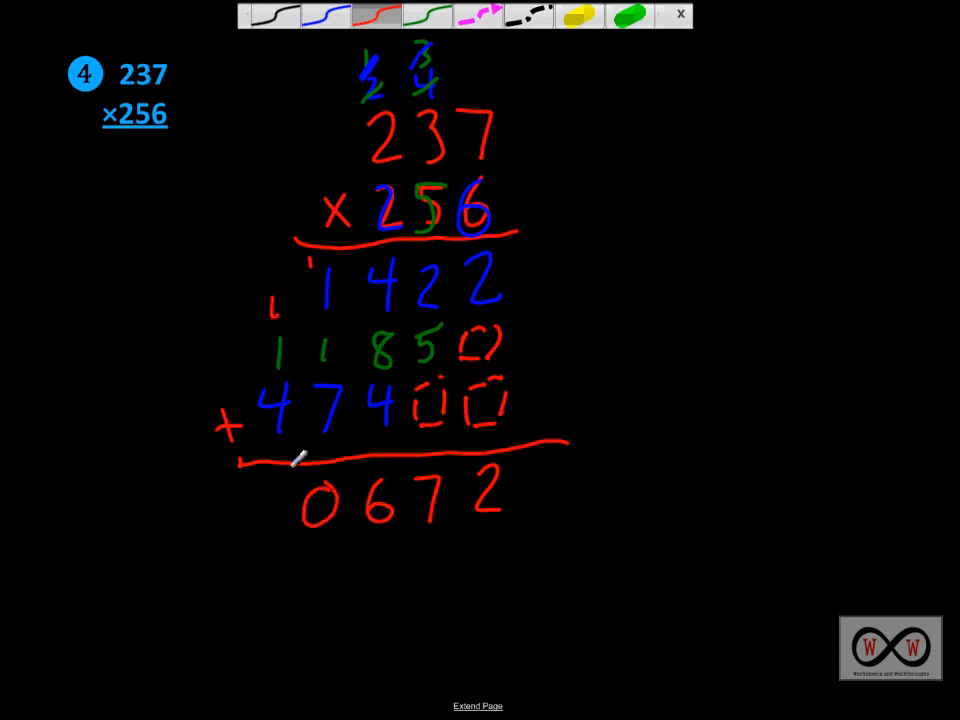
{"action": "mouse_move", "coordinate": [272, 326]}
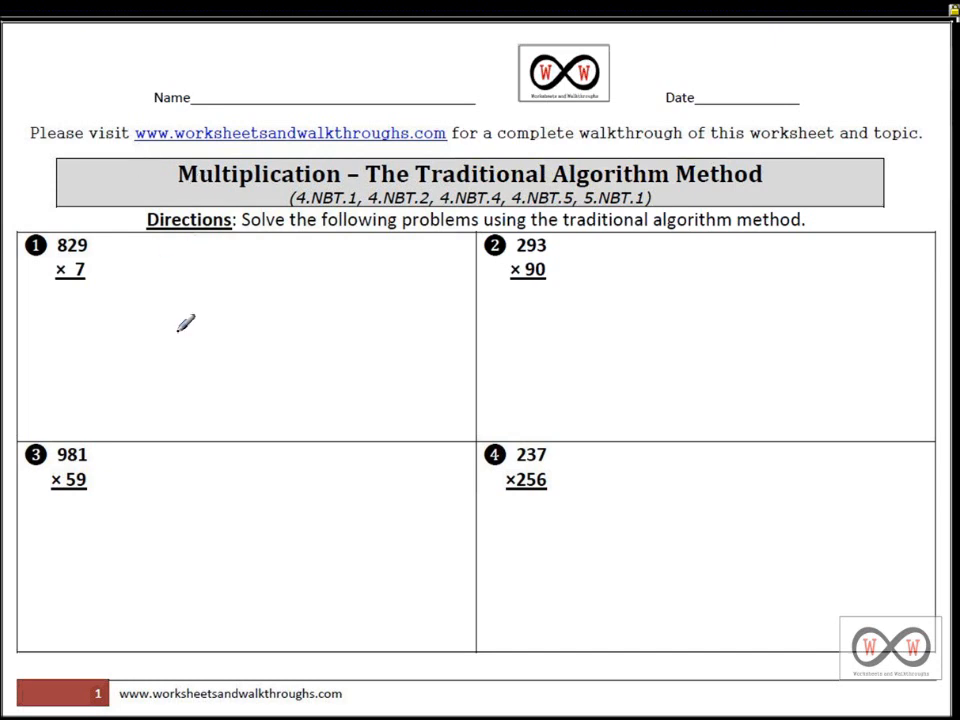
{"action": "mouse_move", "coordinate": [192, 134]}
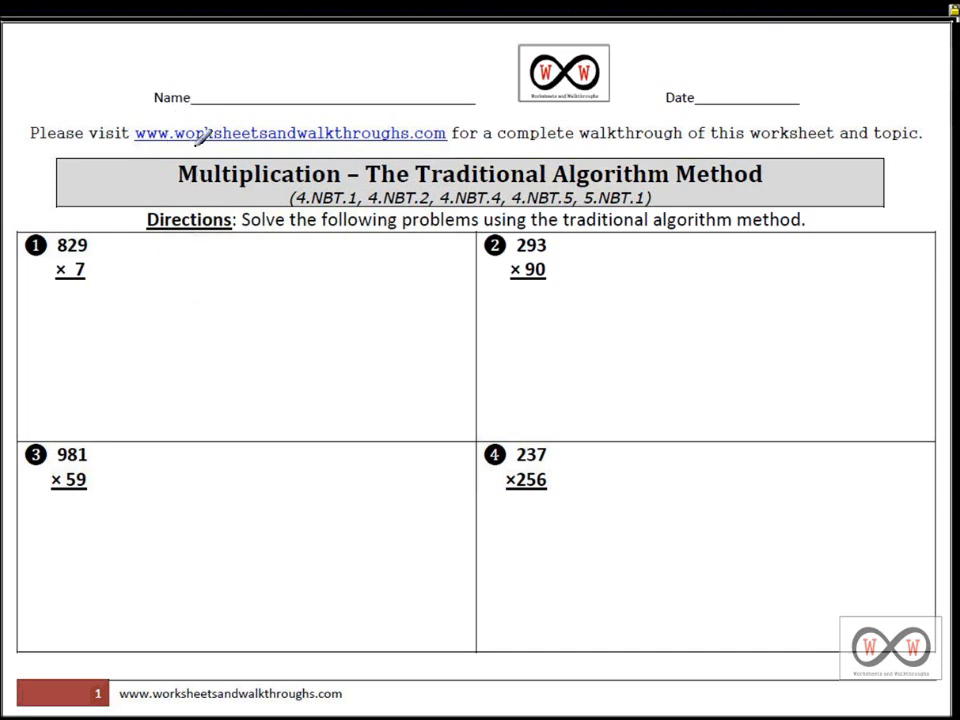
{"action": "mouse_move", "coordinate": [228, 172]}
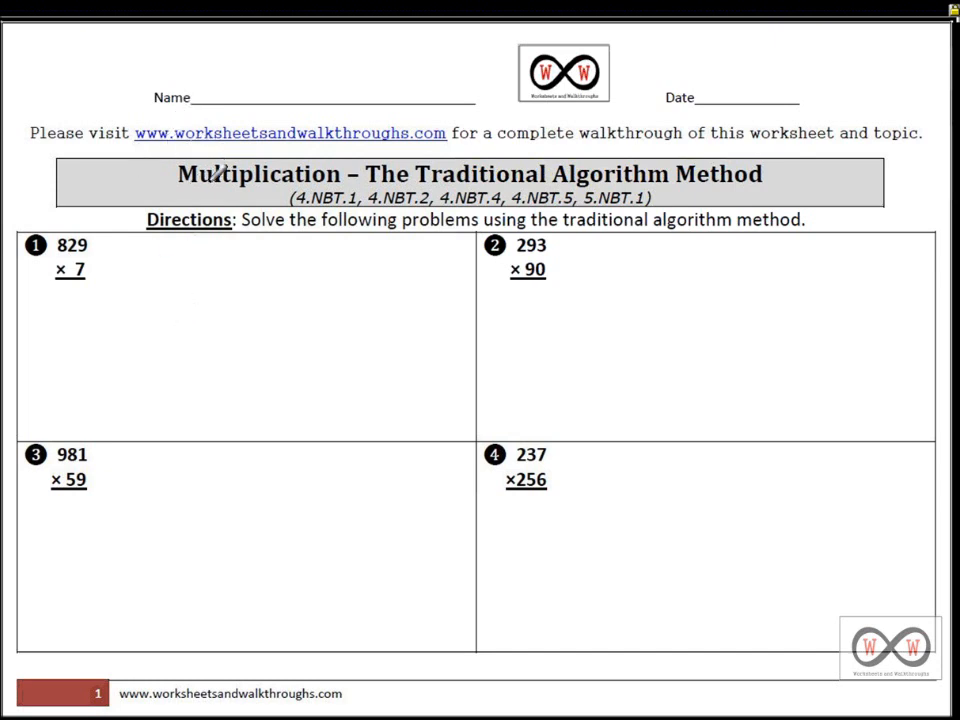